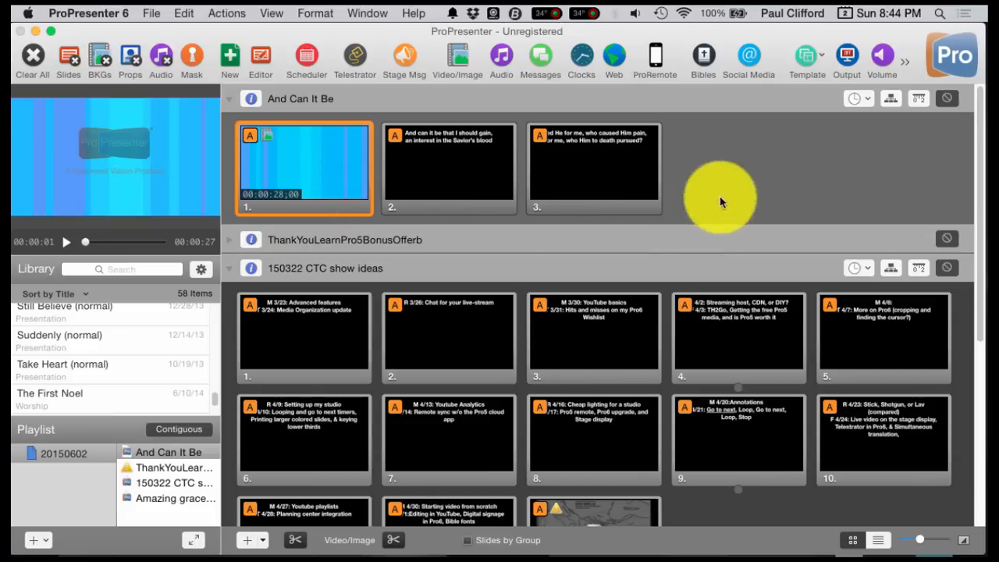
pyautogui.moveTo(522, 249)
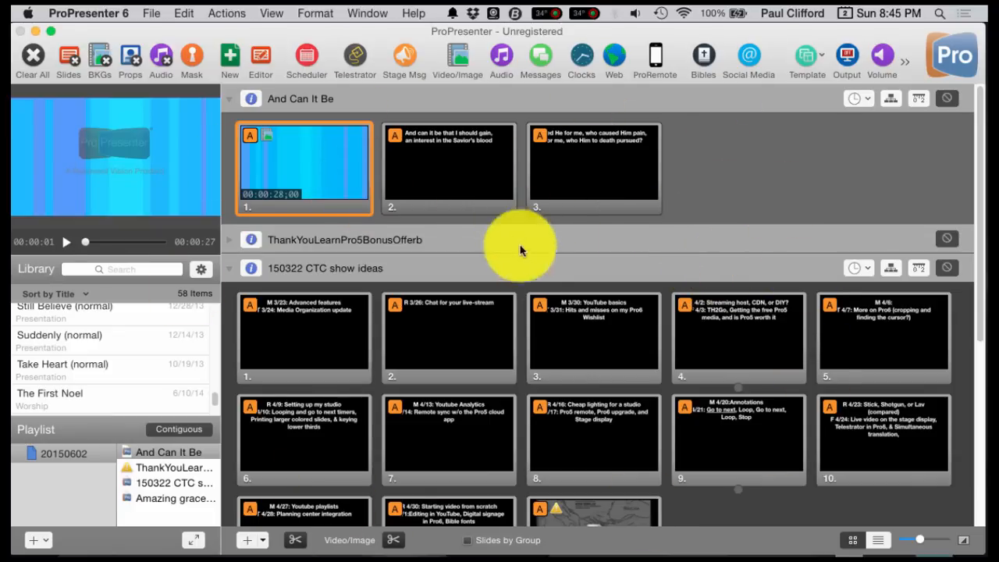
pyautogui.moveTo(531, 499)
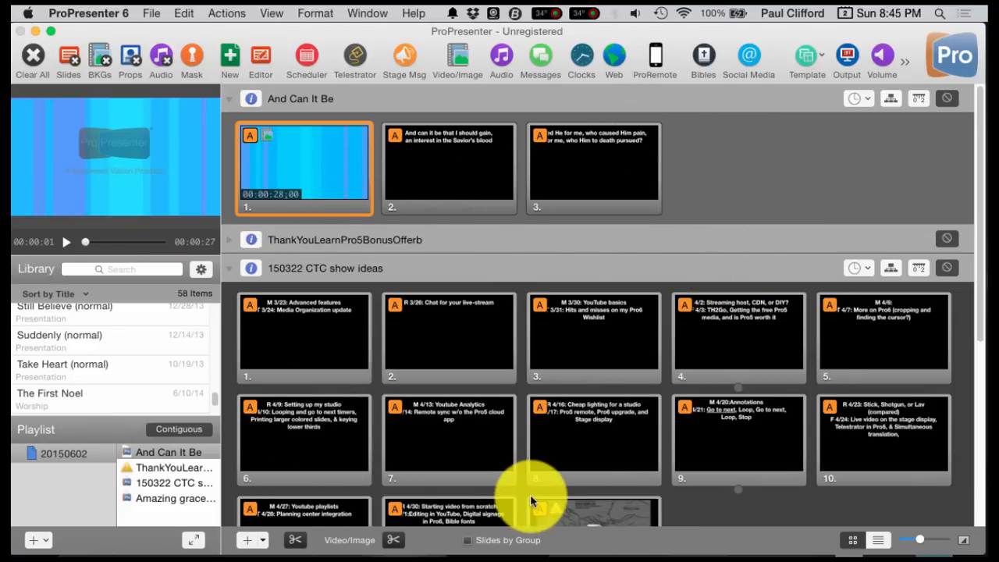
pyautogui.moveTo(675, 331)
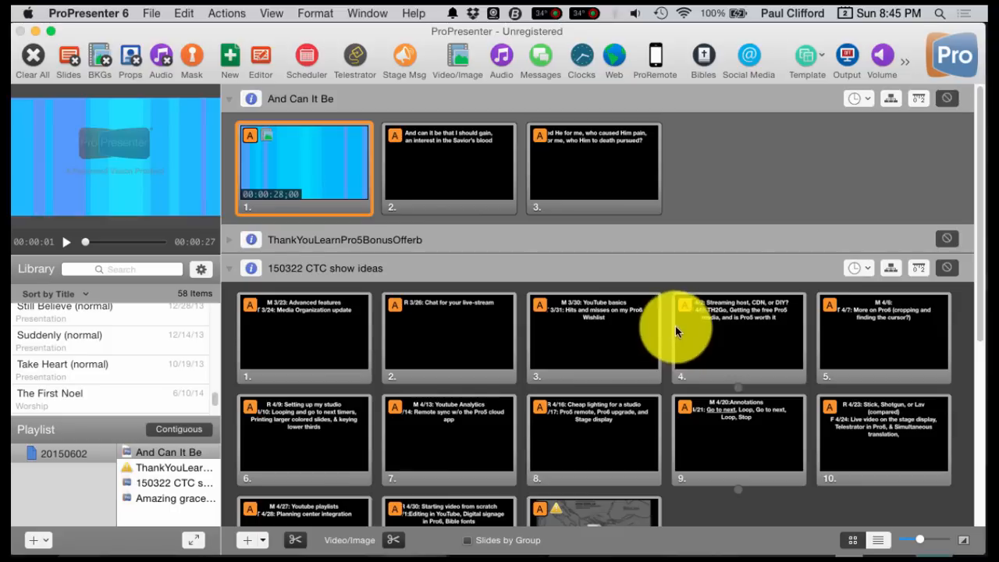
pyautogui.moveTo(497, 365)
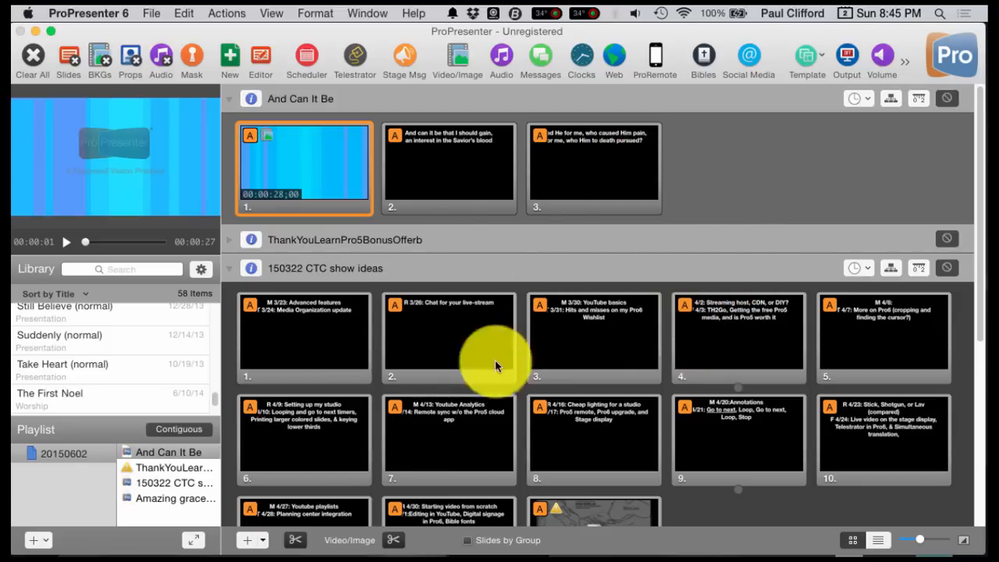
pyautogui.moveTo(413, 393)
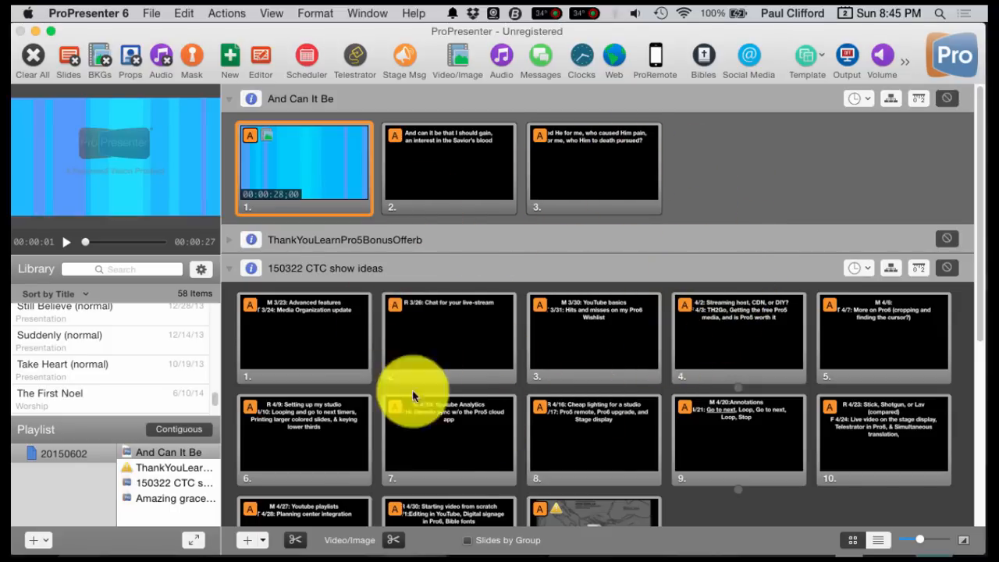
pyautogui.moveTo(678, 315)
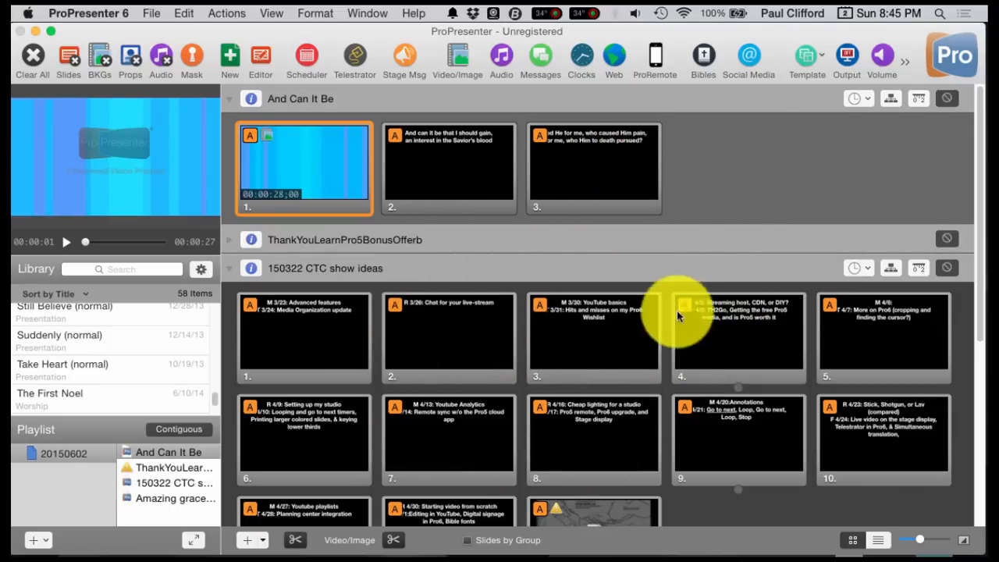
pyautogui.moveTo(568, 331)
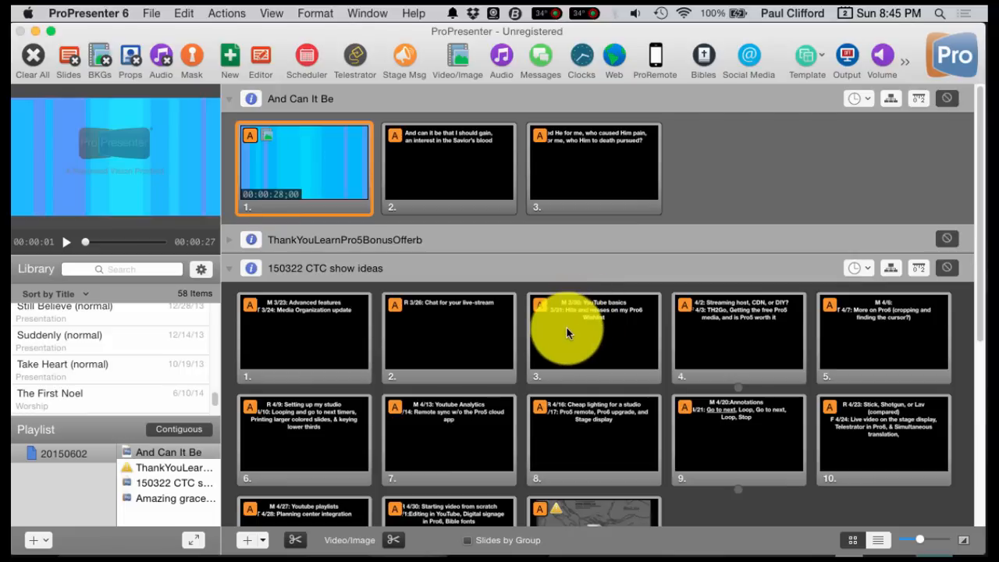
pyautogui.moveTo(471, 421)
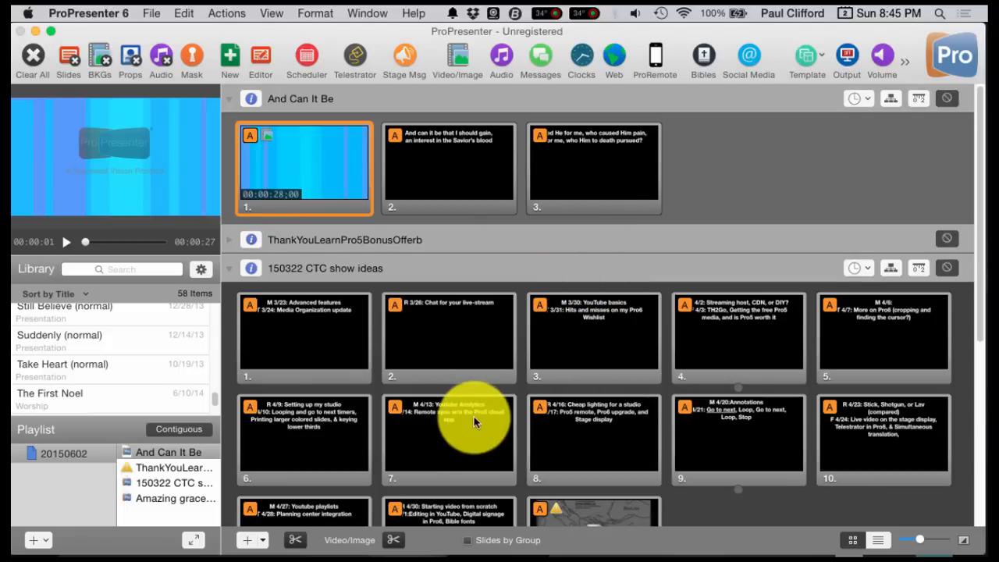
pyautogui.moveTo(398, 430)
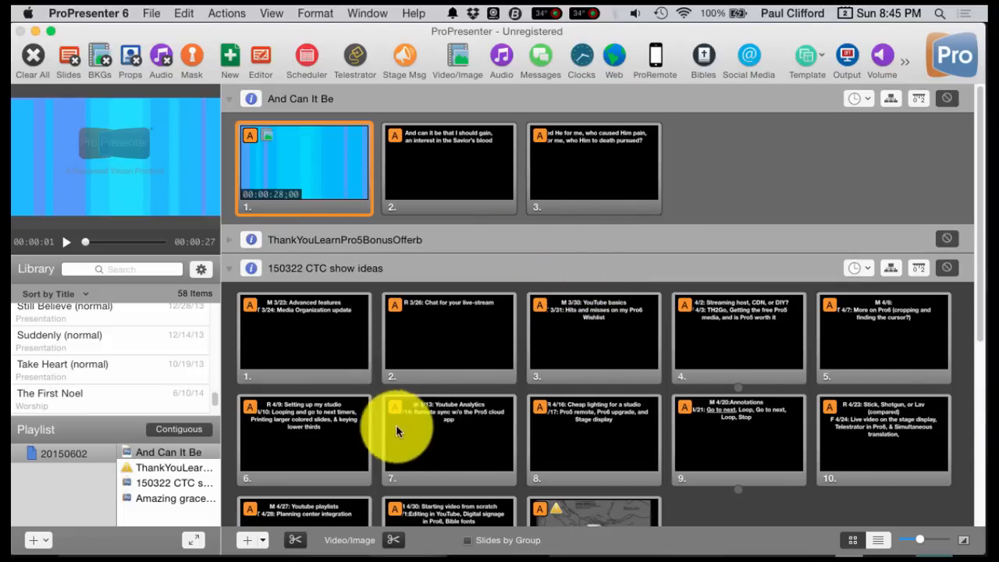
pyautogui.moveTo(425, 402)
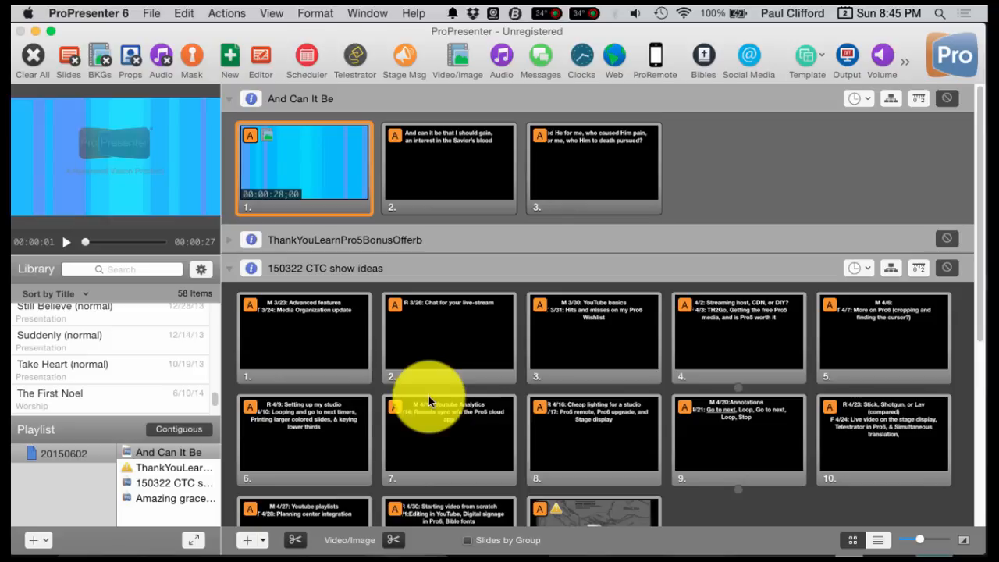
pyautogui.moveTo(468, 390)
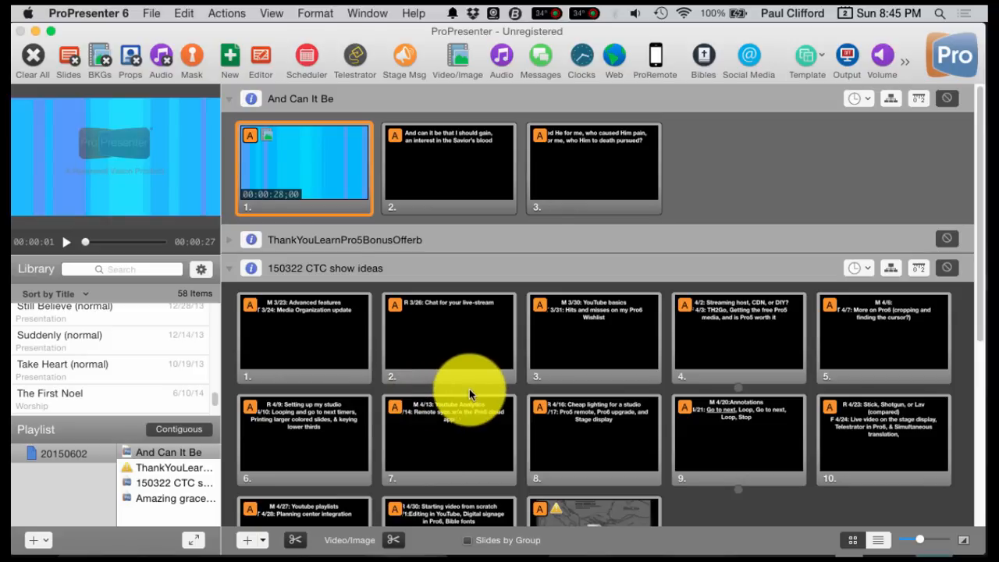
# - Bring up System Preferences from the Apple menu to reach the built-in display settings
pyautogui.click(87, 13)
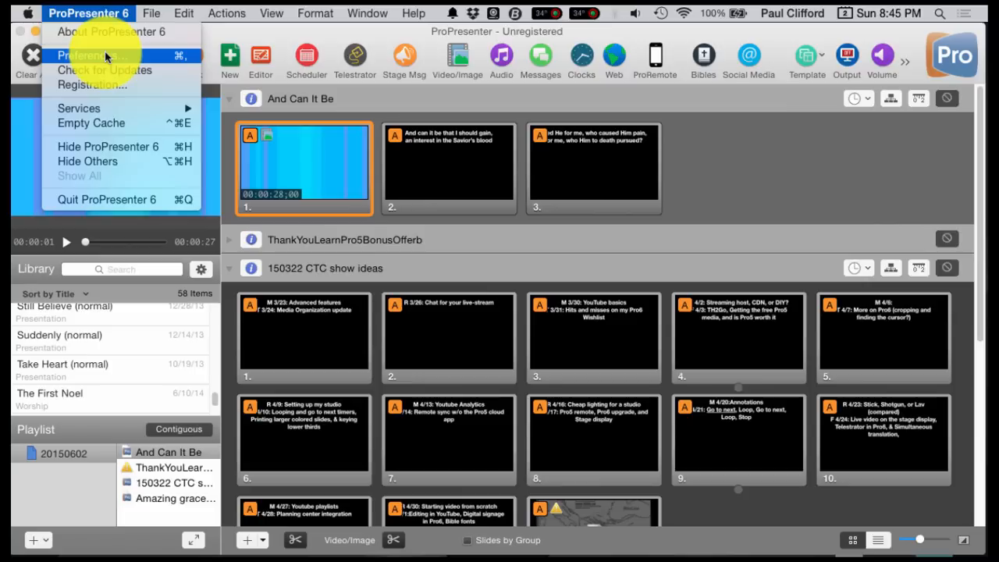
pyautogui.moveTo(117, 32)
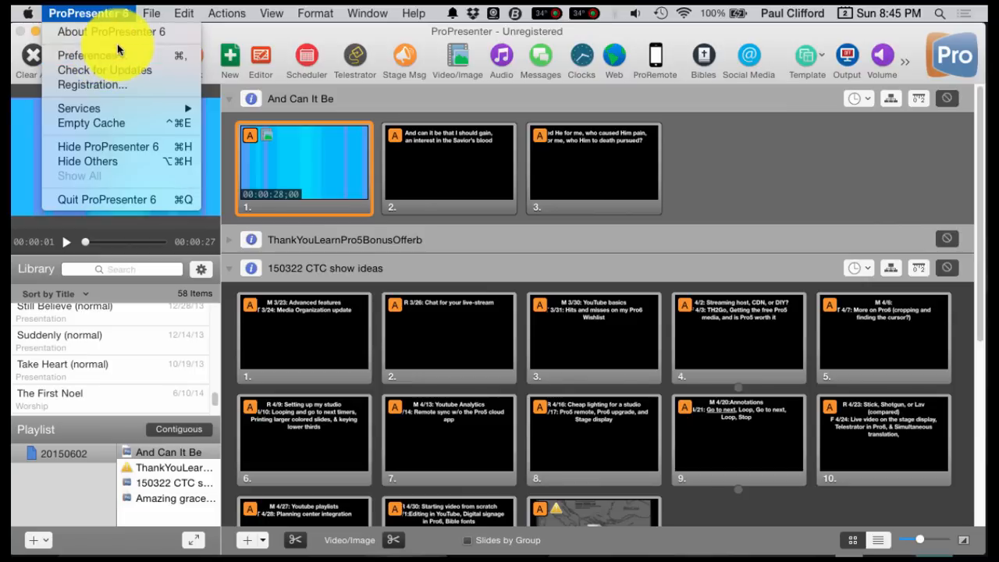
pyautogui.click(28, 13)
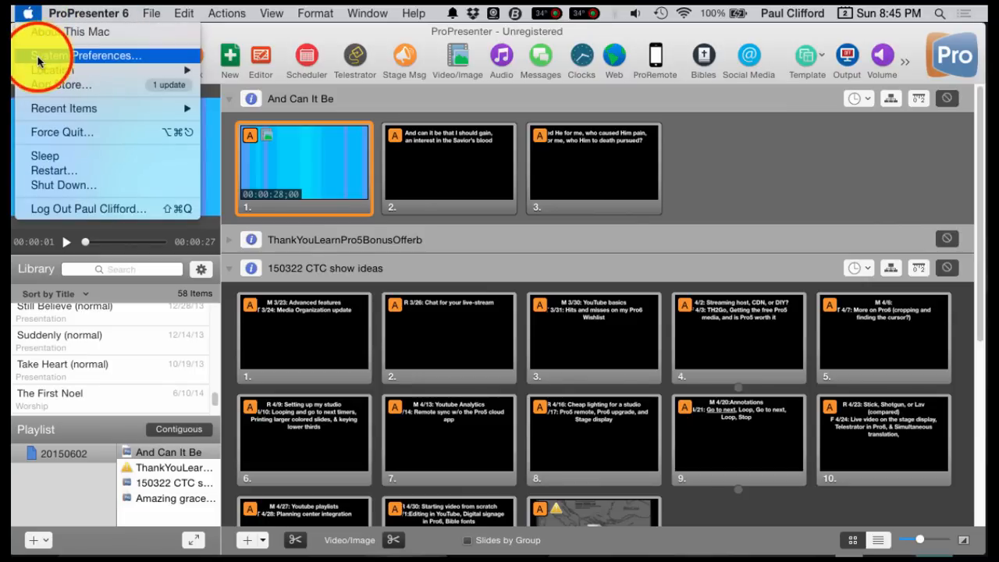
pyautogui.click(106, 55)
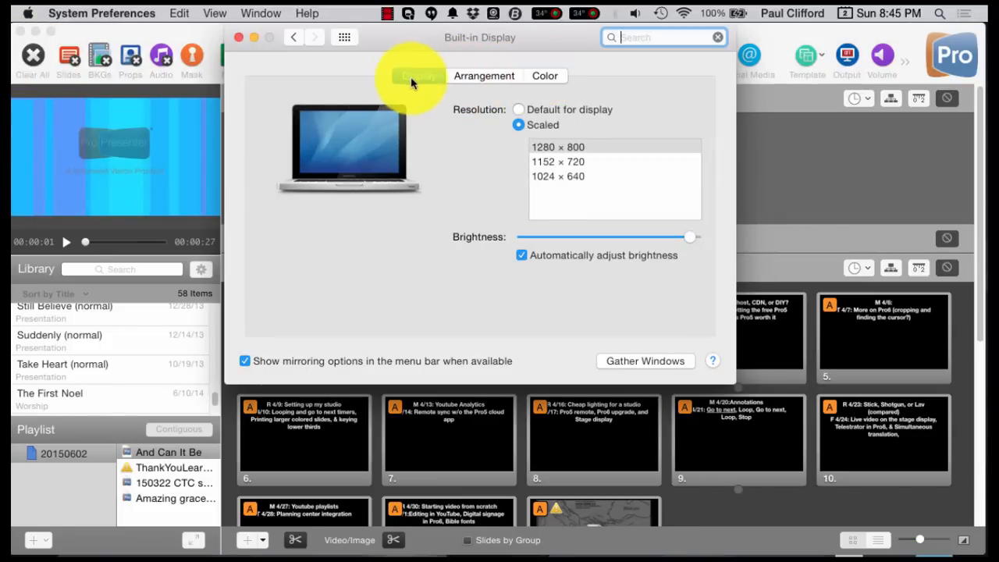
# - Show the Arrangement view of the three connected displays with mirroring off
pyautogui.click(419, 75)
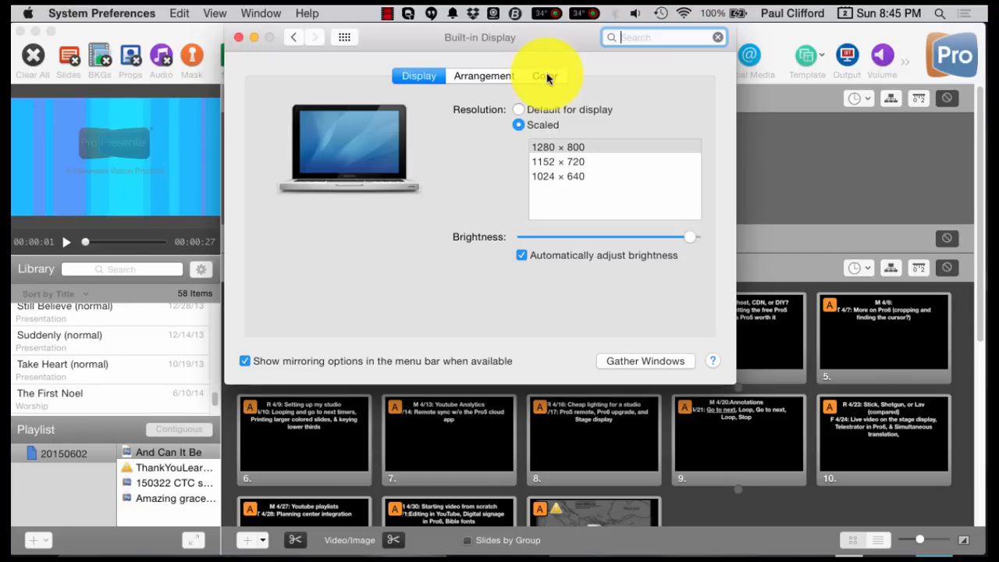
pyautogui.moveTo(409, 78)
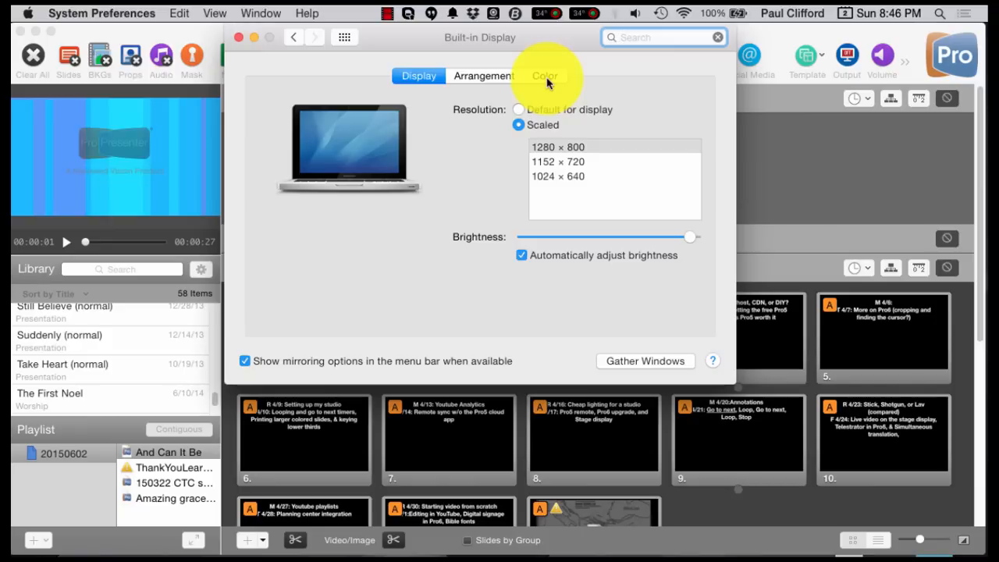
pyautogui.click(663, 37)
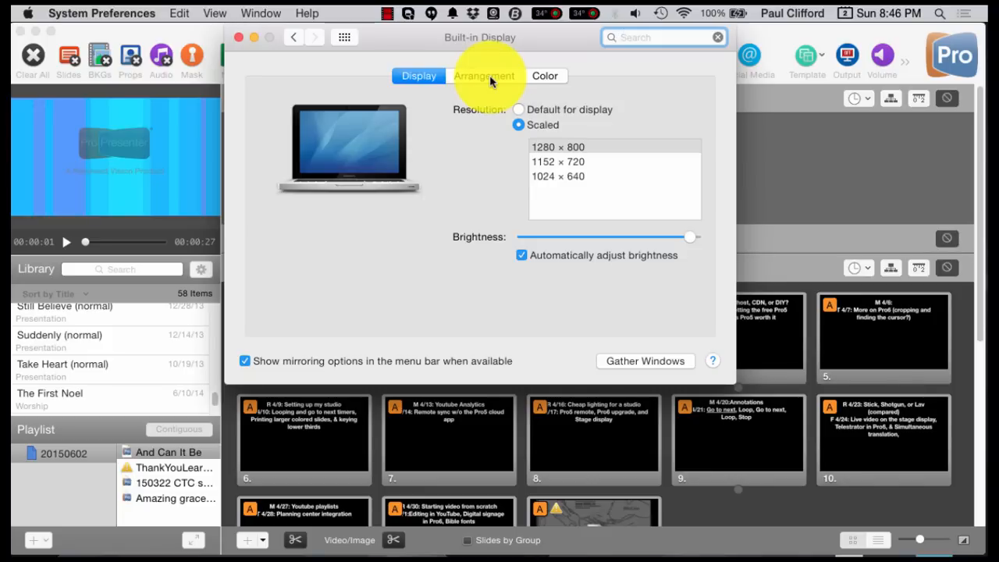
pyautogui.click(484, 75)
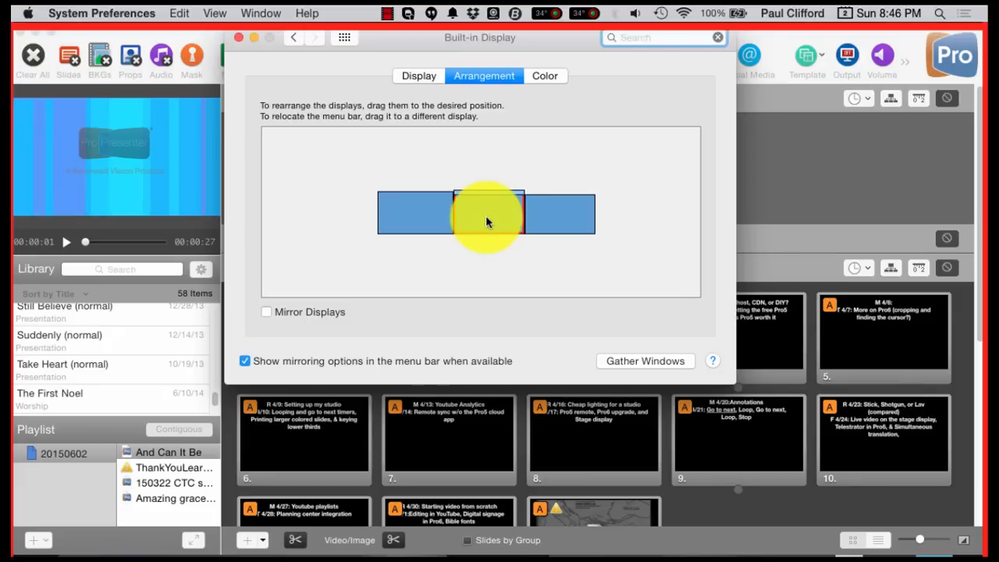
pyautogui.click(664, 37)
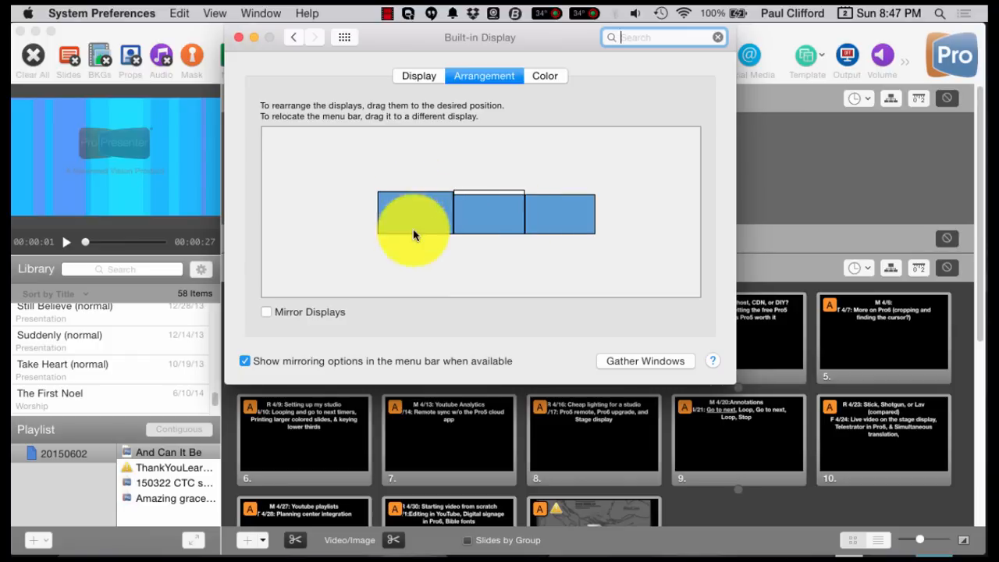
pyautogui.moveTo(515, 149)
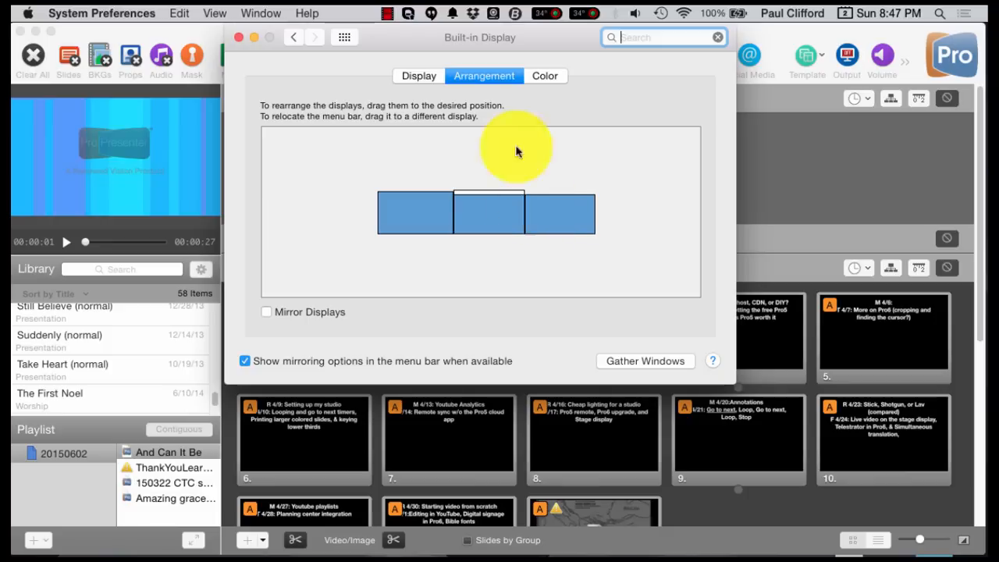
pyautogui.moveTo(412, 220)
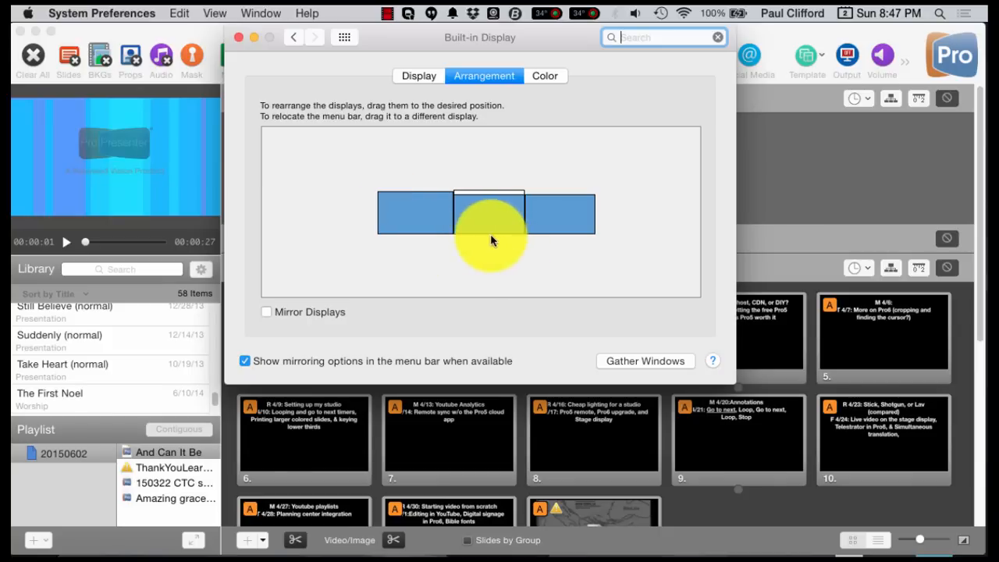
pyautogui.moveTo(484, 250)
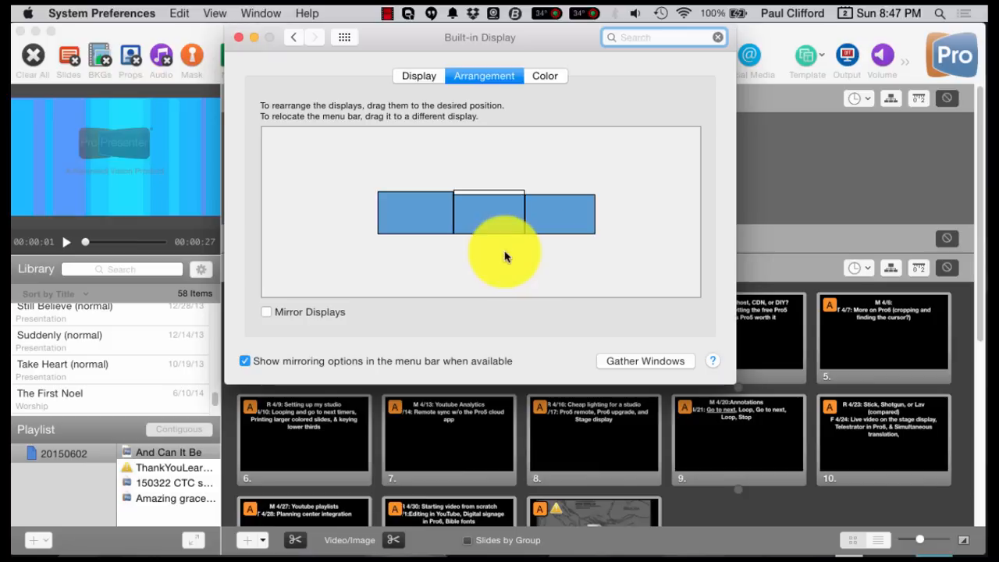
pyautogui.moveTo(559, 219)
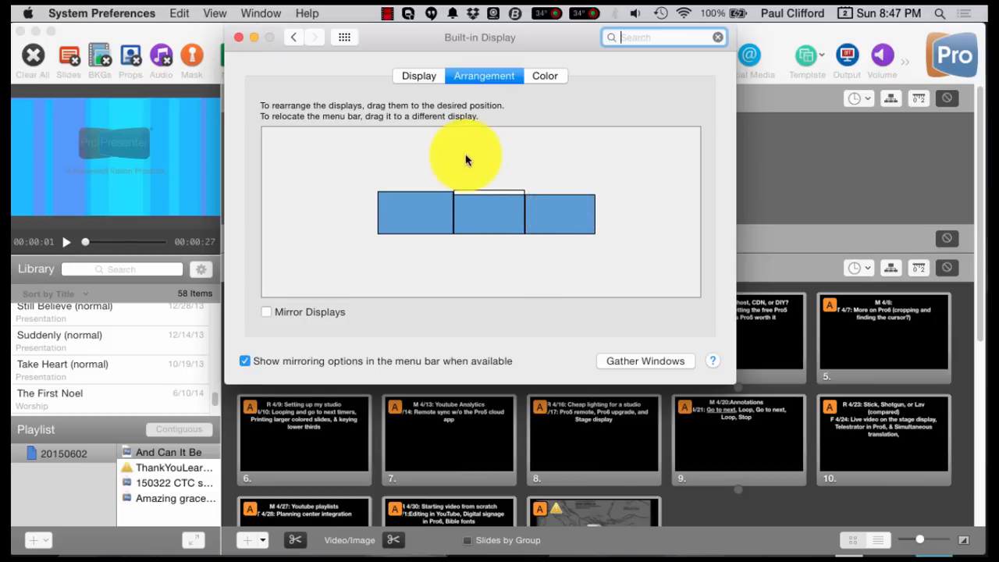
pyautogui.moveTo(492, 162)
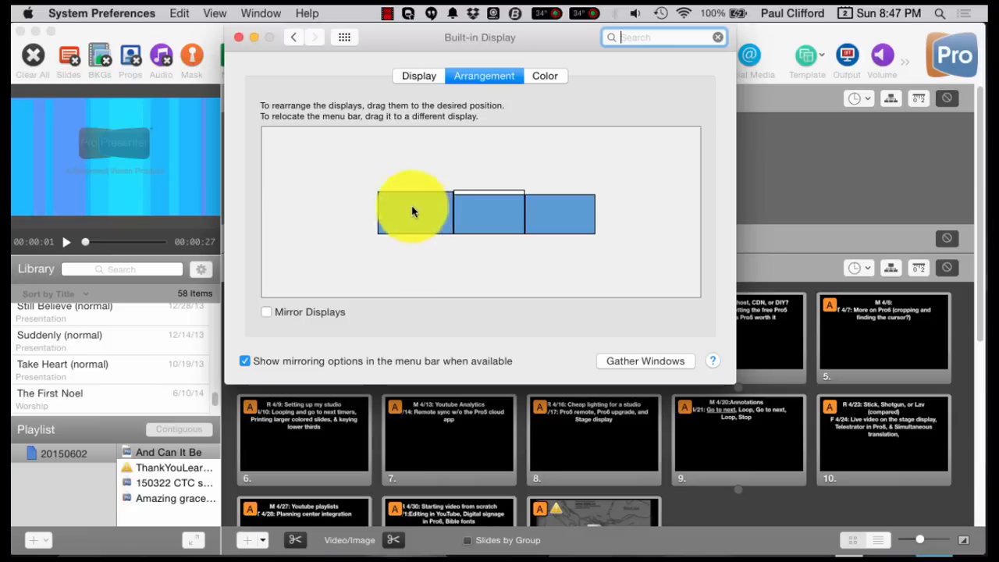
pyautogui.moveTo(413, 211); pyautogui.dragTo(450, 218)
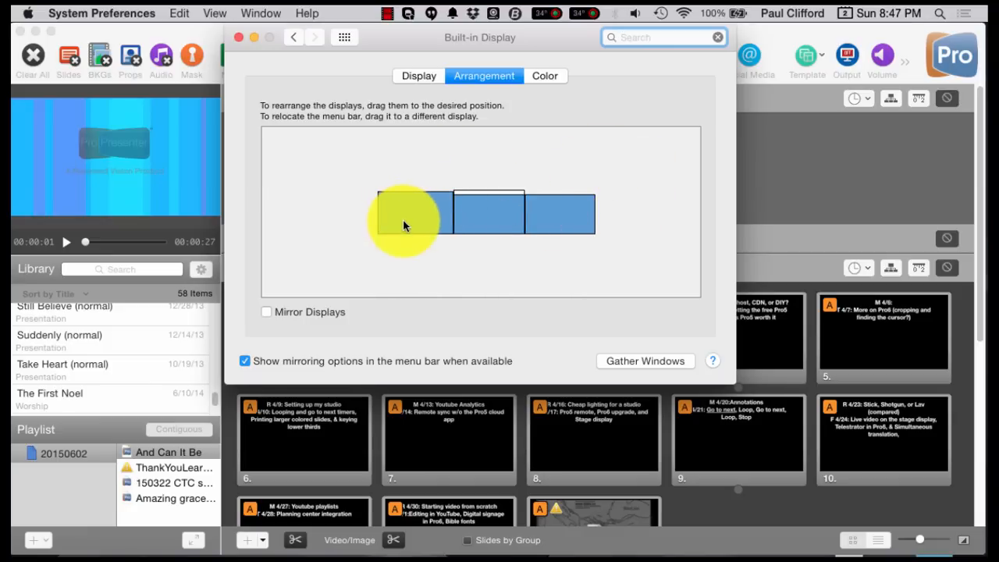
pyautogui.moveTo(585, 221)
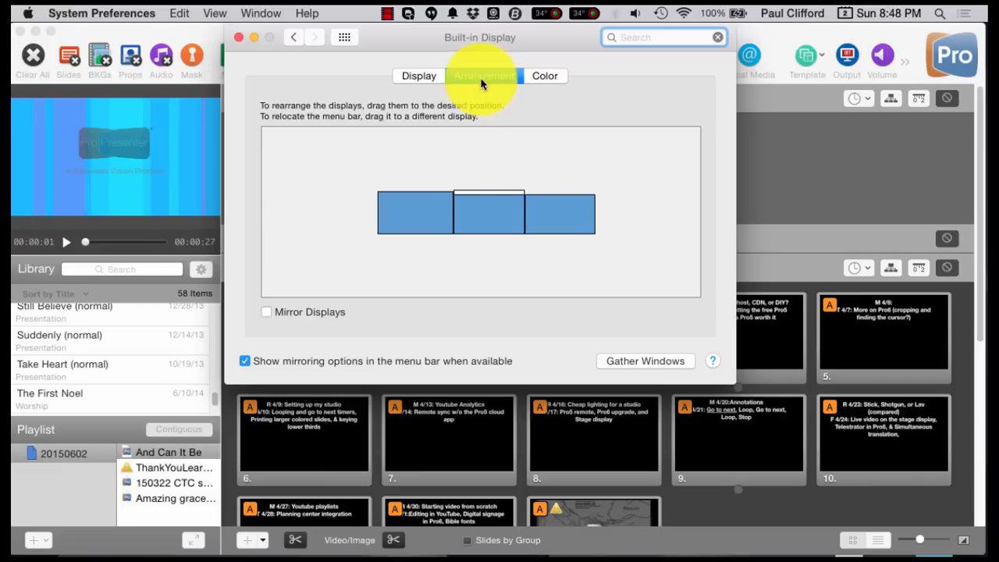
# - View the Arrangement of the three side-by-side displays, mirroring left off
pyautogui.click(484, 75)
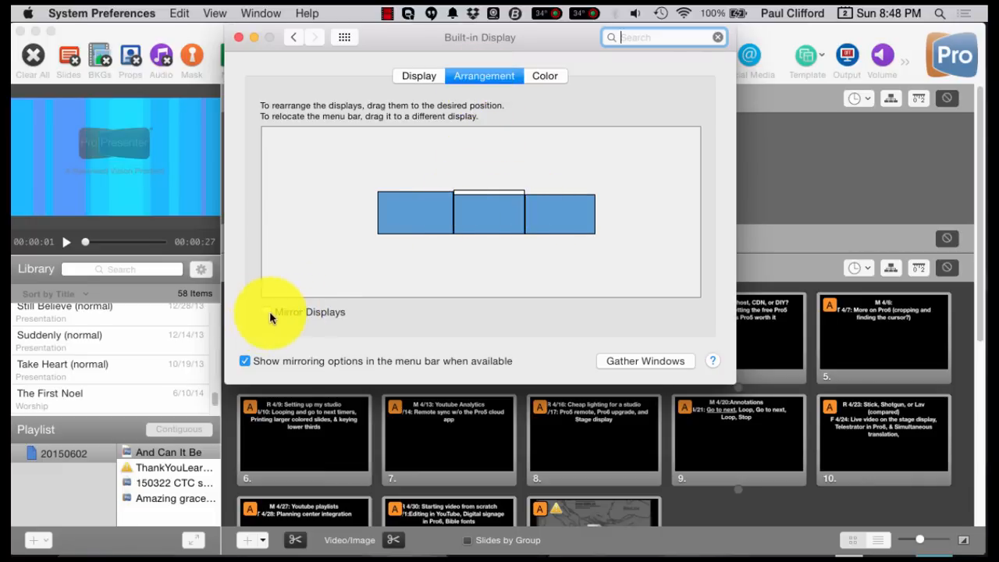
pyautogui.moveTo(269, 320)
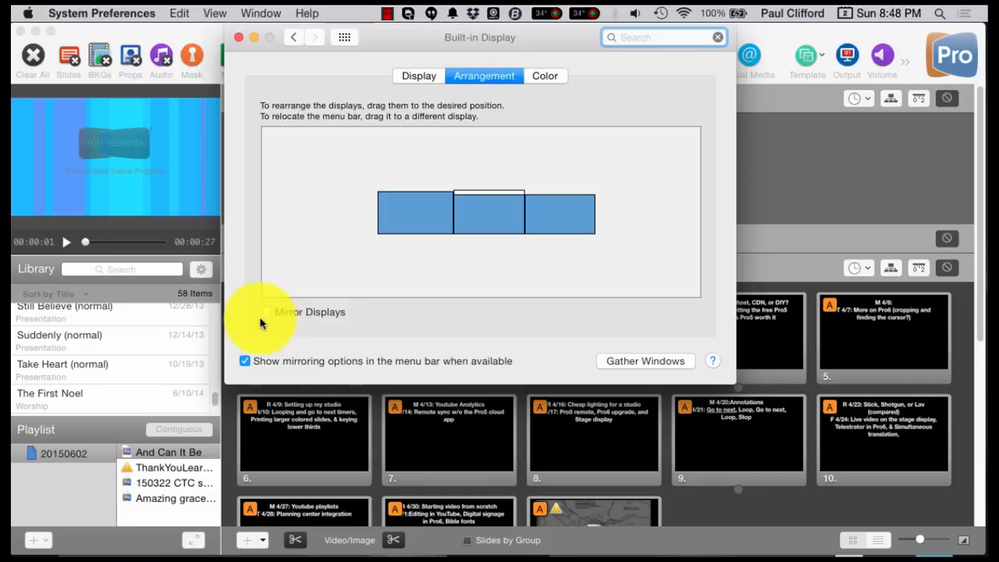
pyautogui.moveTo(280, 319)
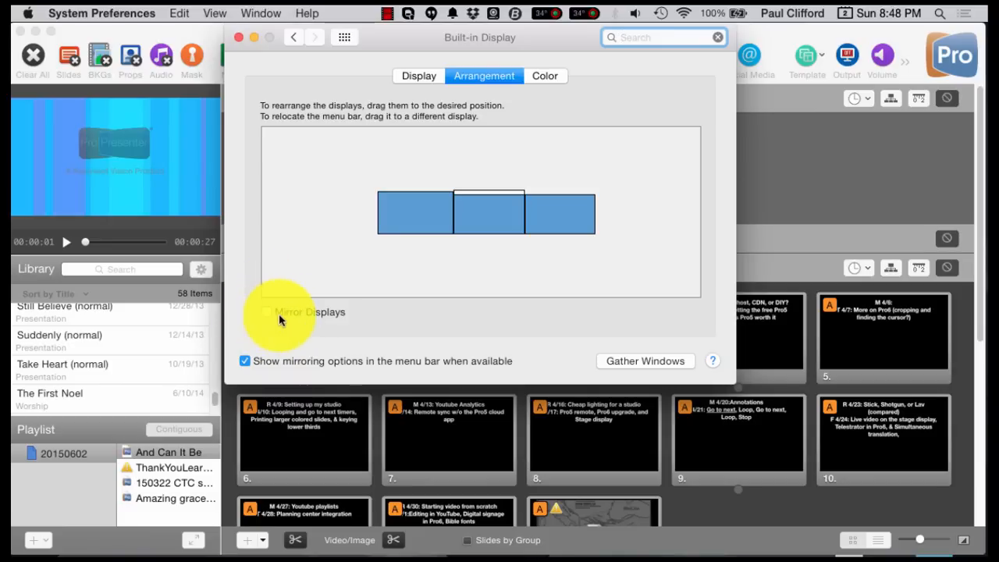
pyautogui.moveTo(281, 281)
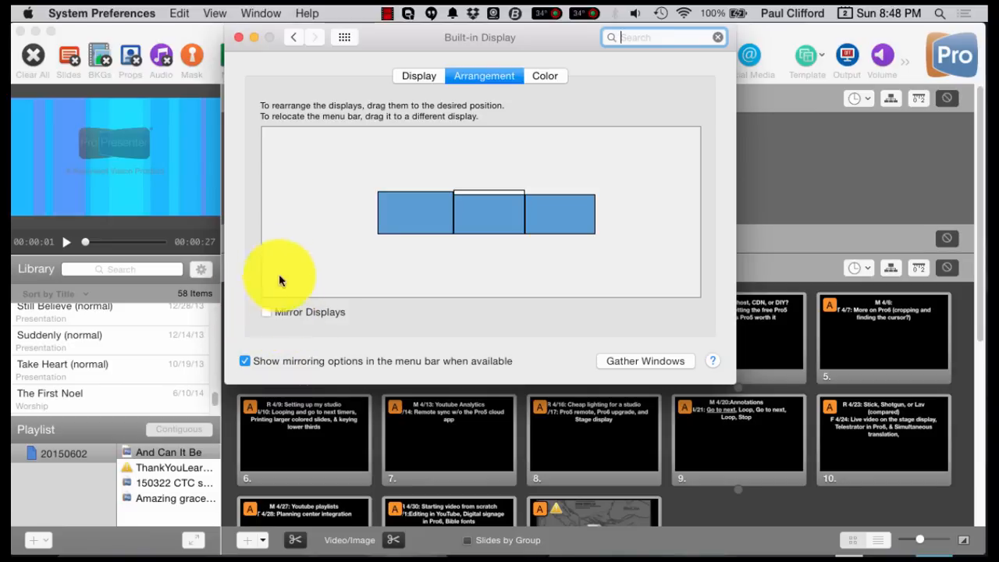
pyautogui.moveTo(427, 262)
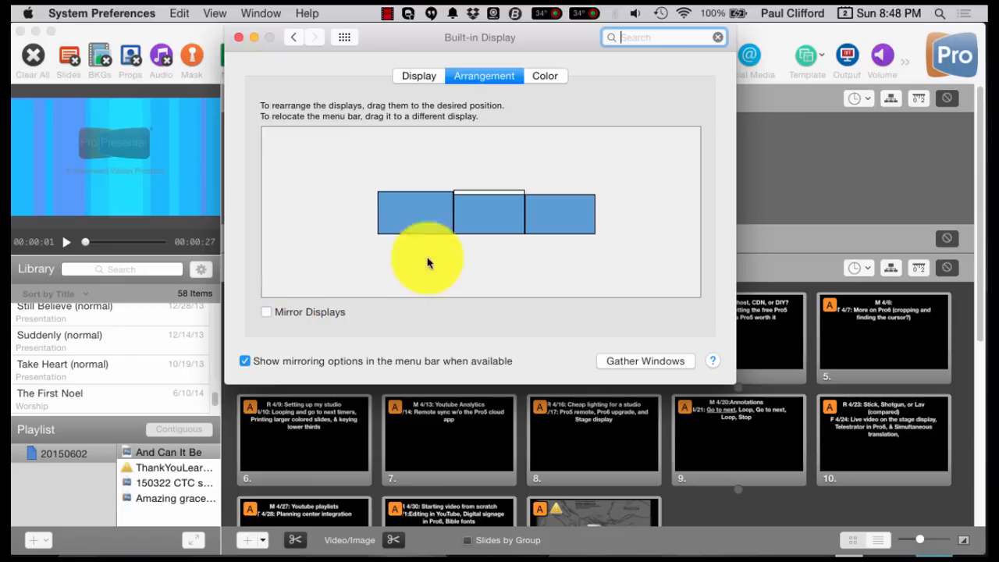
pyautogui.moveTo(601, 106)
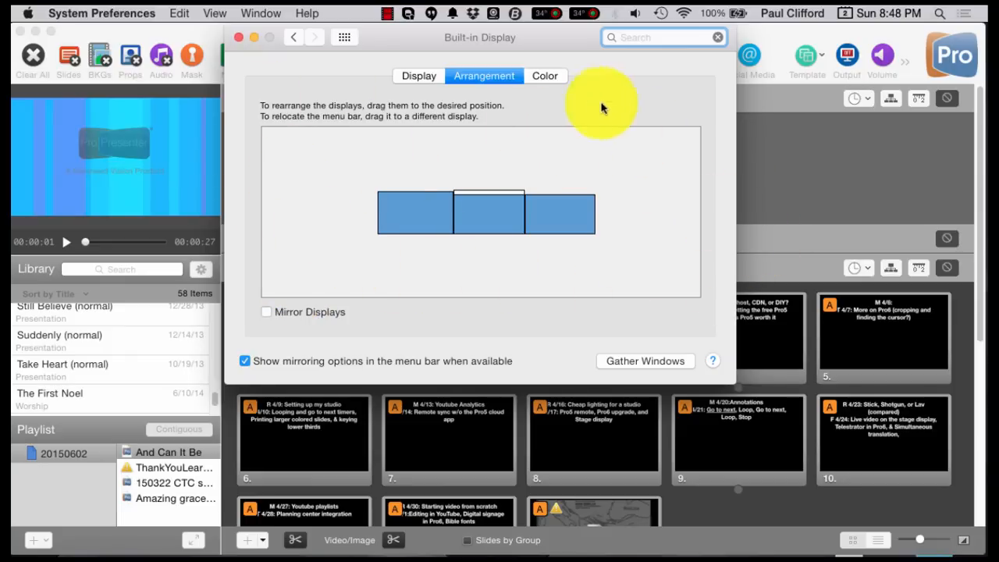
pyautogui.moveTo(648, 149)
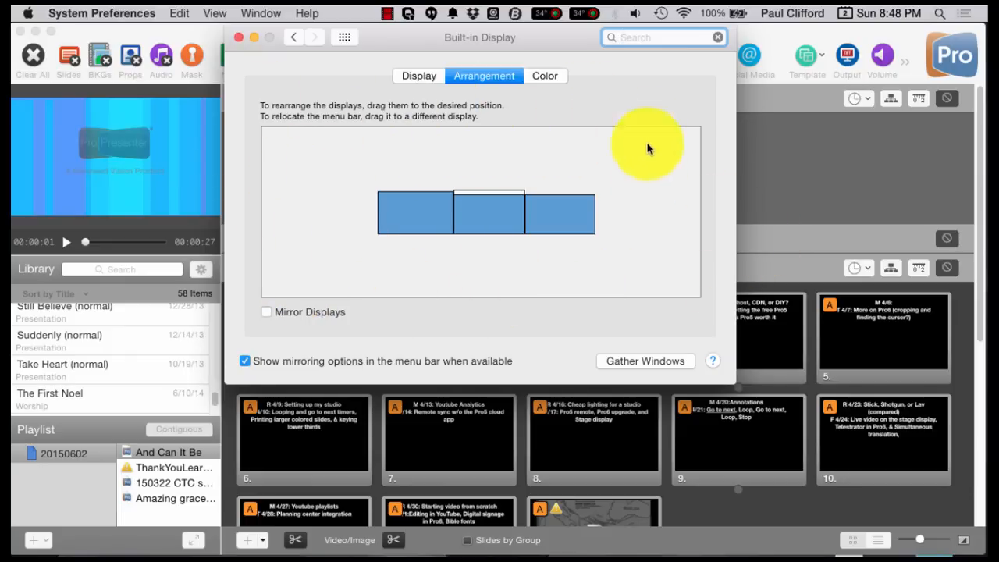
pyautogui.moveTo(437, 106)
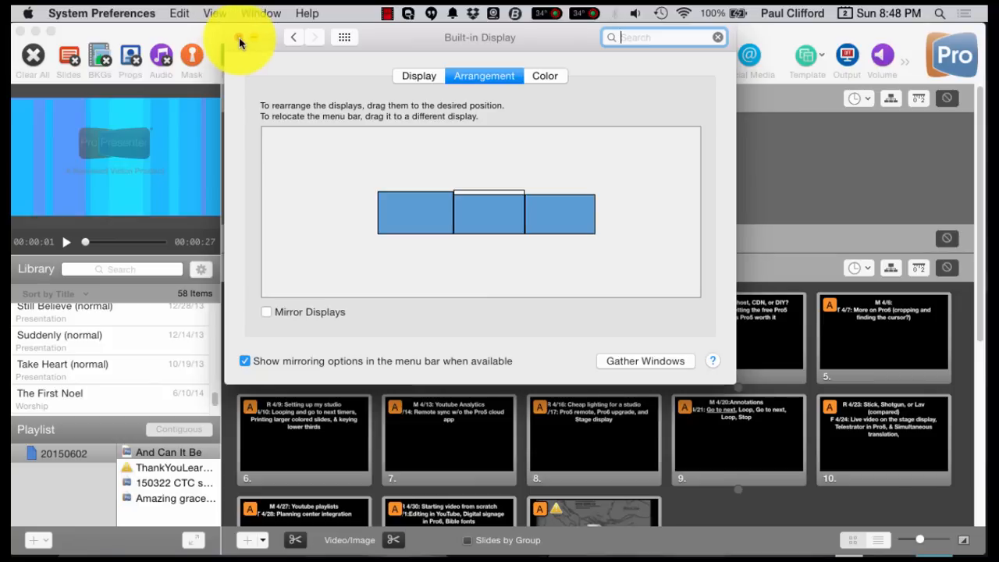
# - Close System Preferences and bring up ProPresenter 6's own Preferences on Display settings
pyautogui.click(243, 38)
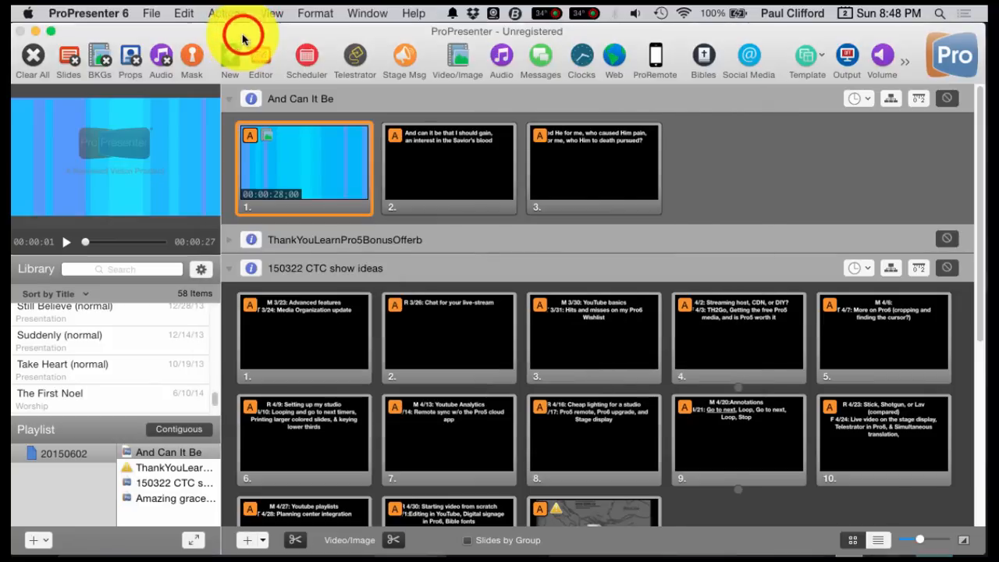
pyautogui.click(87, 12)
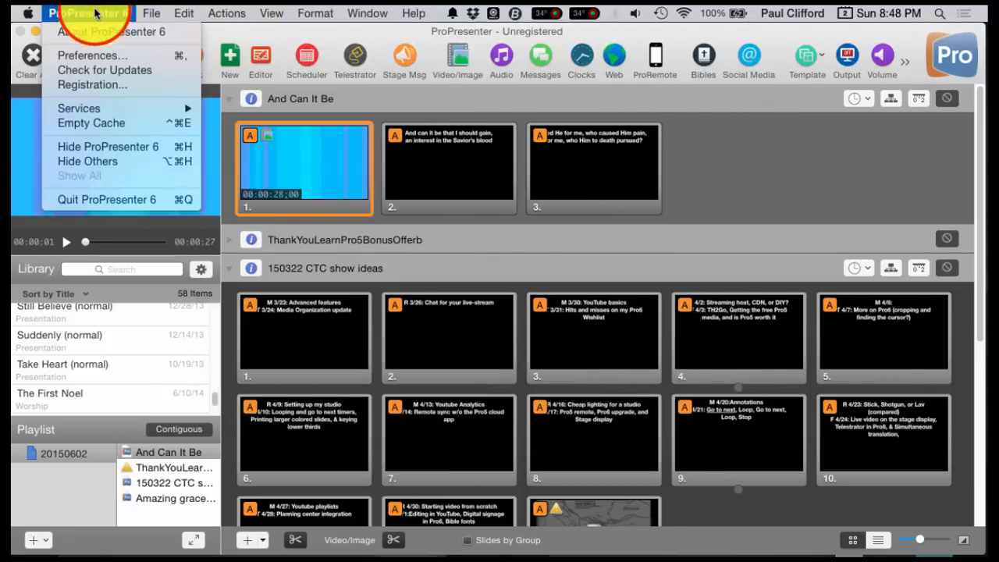
pyautogui.moveTo(91, 56)
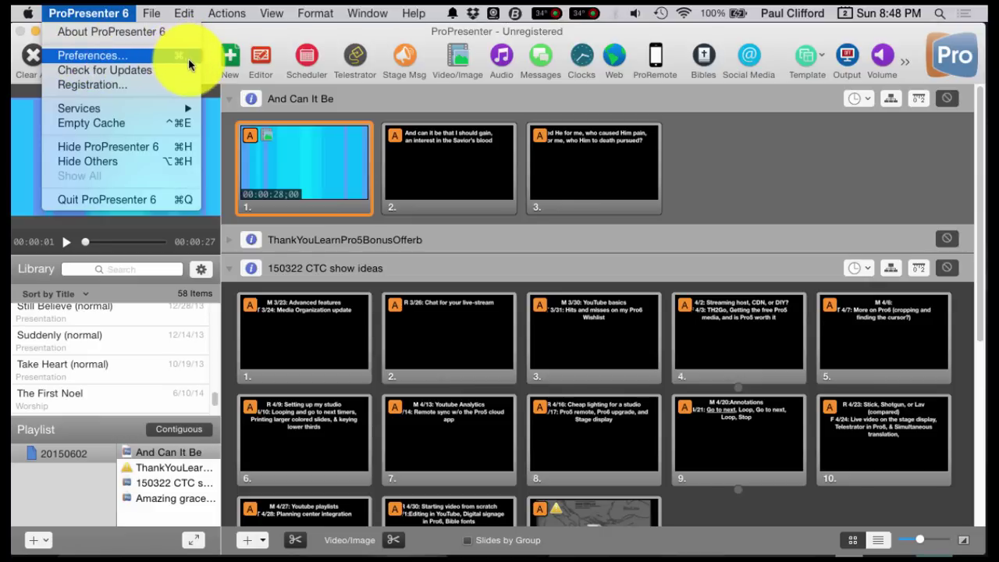
pyautogui.click(92, 54)
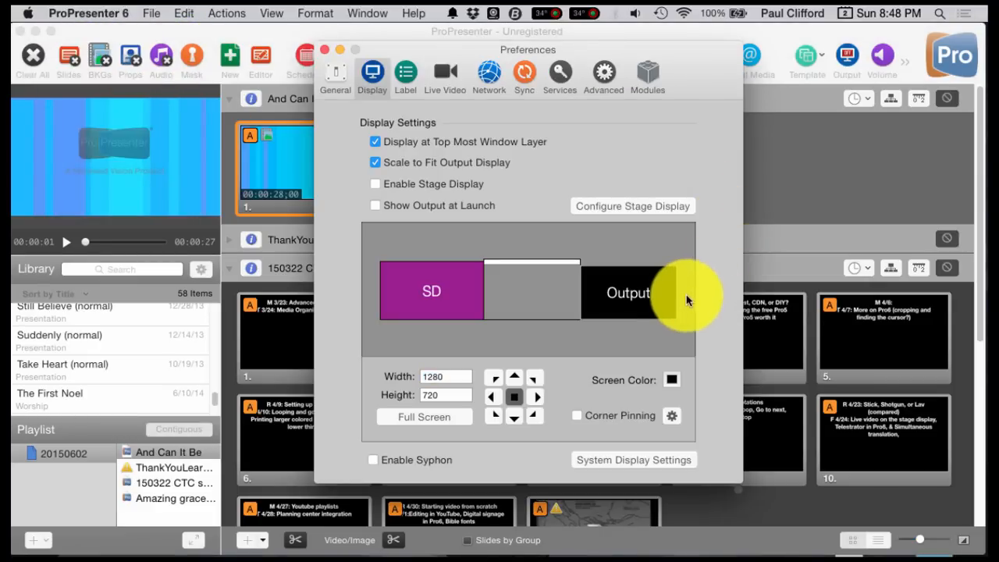
pyautogui.moveTo(440, 262)
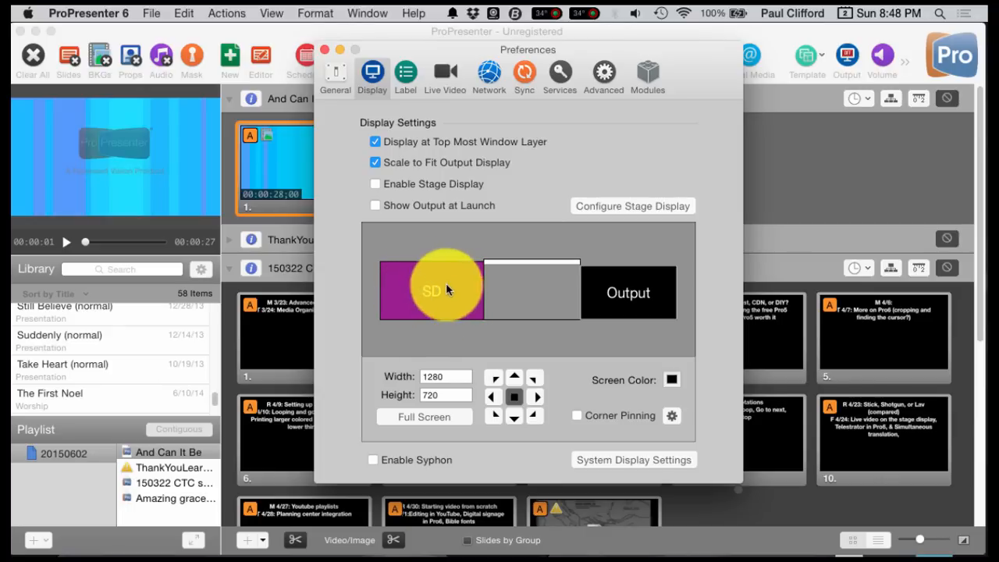
pyautogui.moveTo(456, 294)
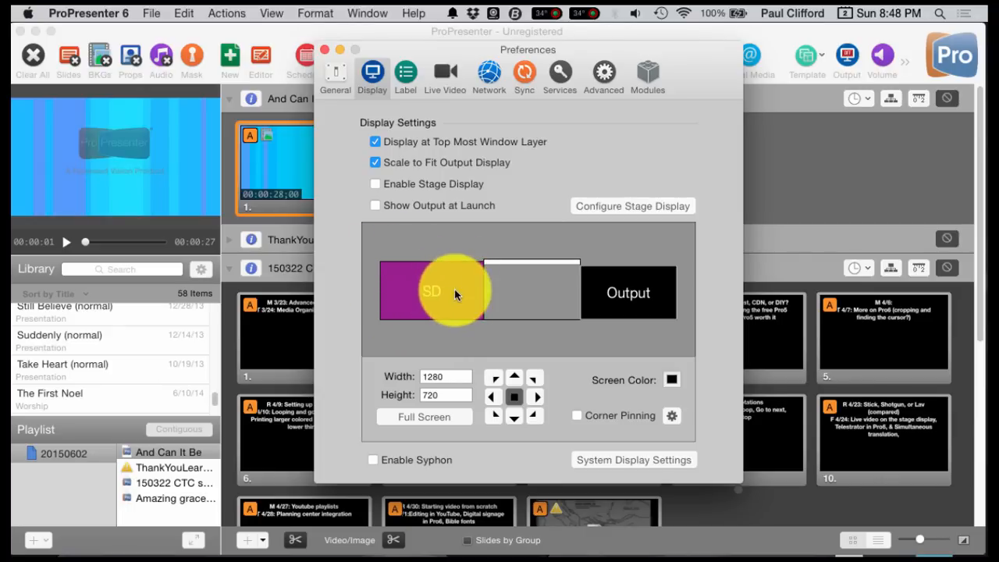
pyautogui.moveTo(437, 300)
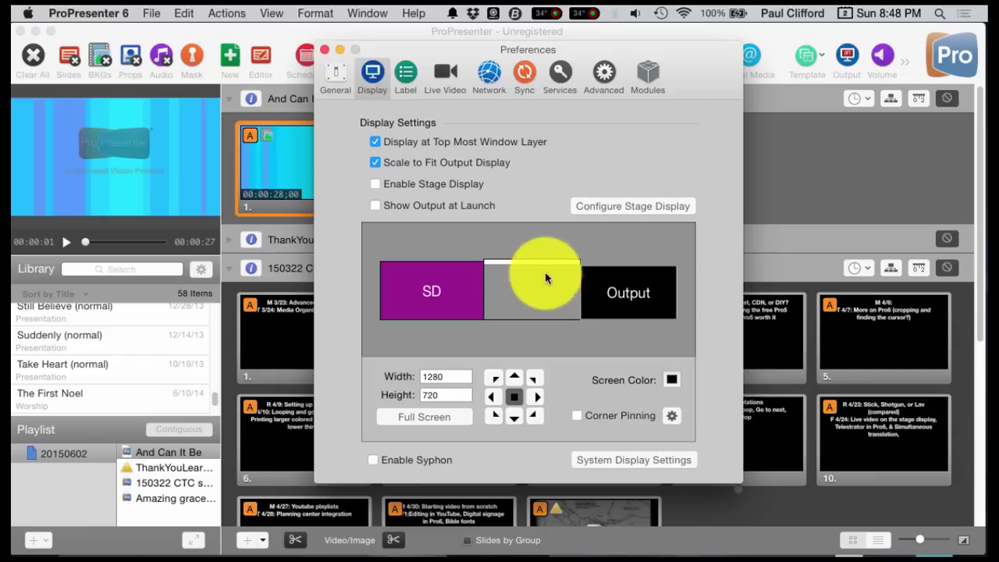
pyautogui.moveTo(523, 300)
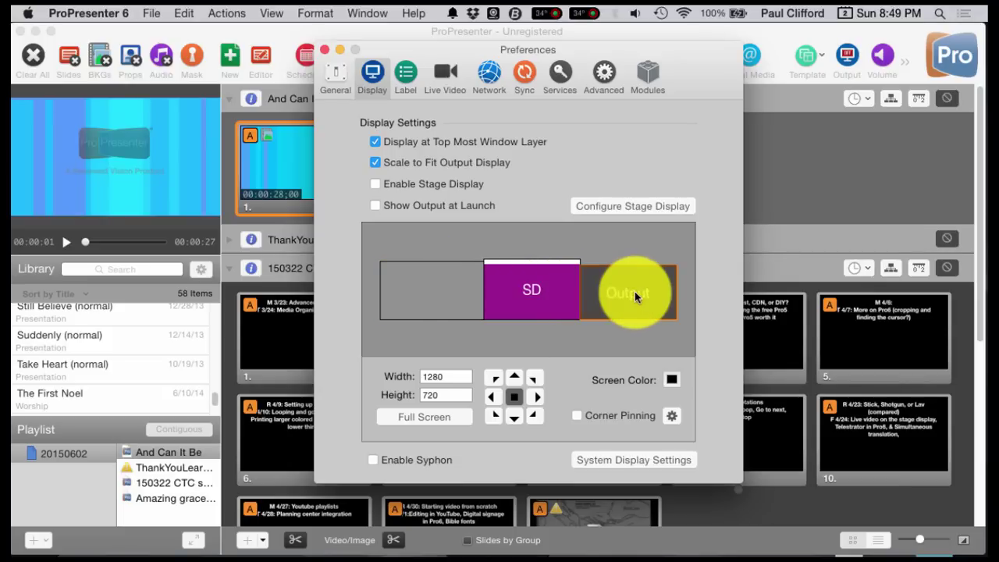
# - Drag the Output screen onto the middle display at 1280×800
pyautogui.moveTo(628, 294); pyautogui.dragTo(481, 294)
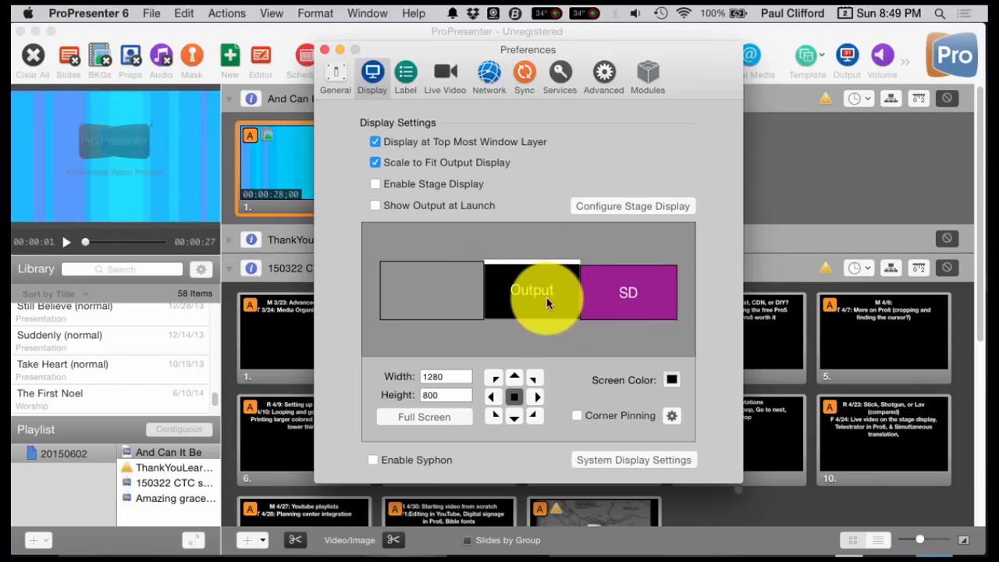
pyautogui.moveTo(562, 258)
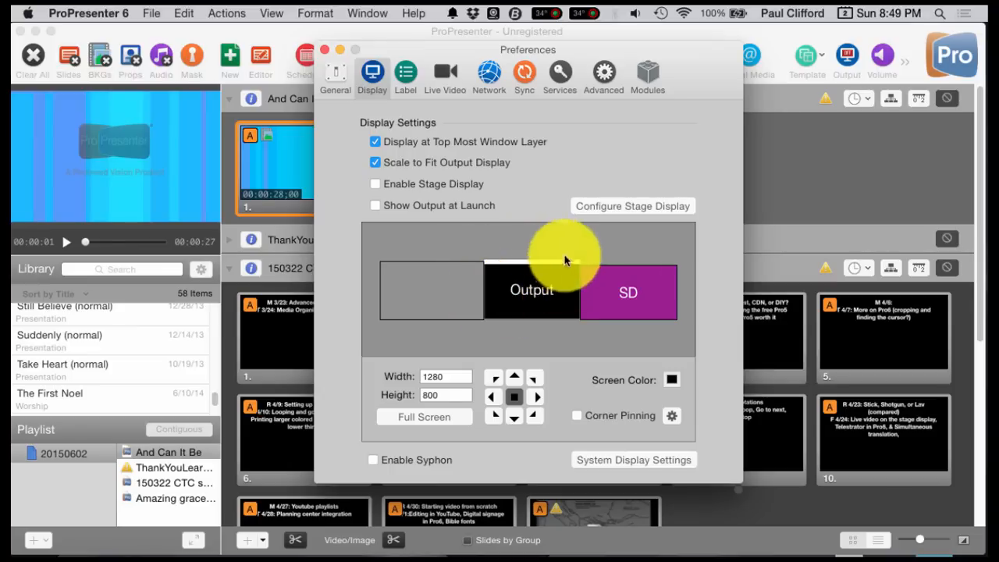
pyautogui.moveTo(569, 240)
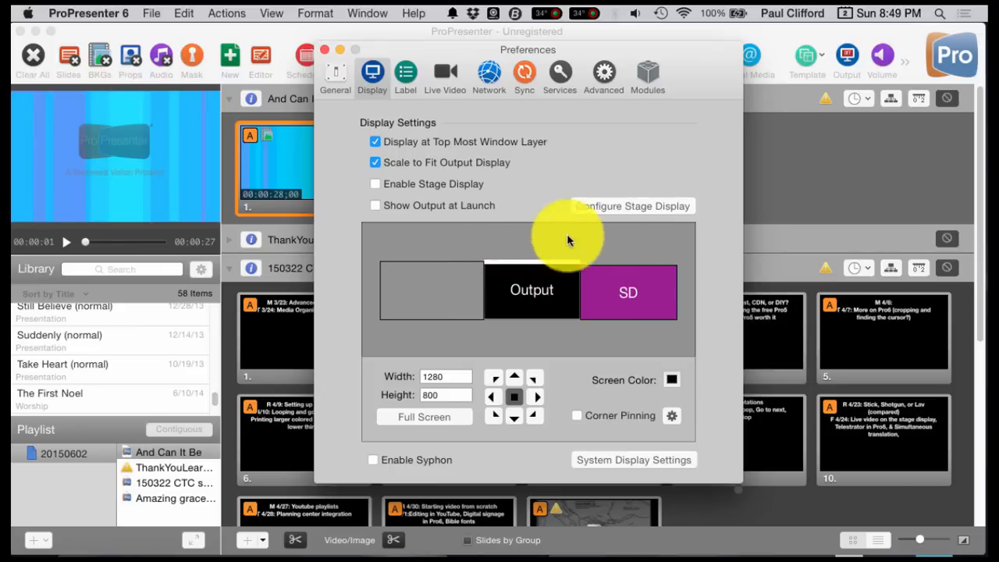
pyautogui.moveTo(846, 59)
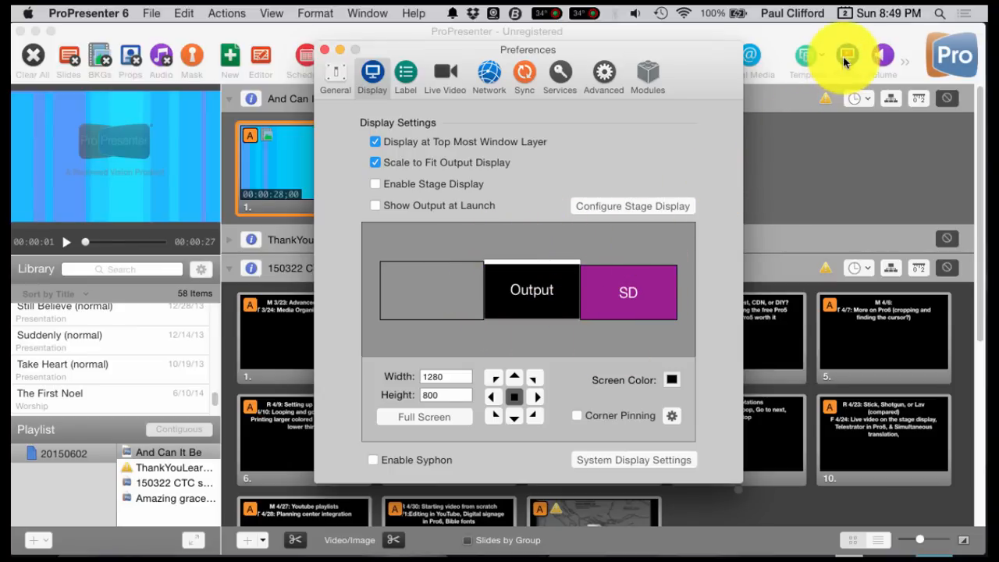
pyautogui.moveTo(418, 294)
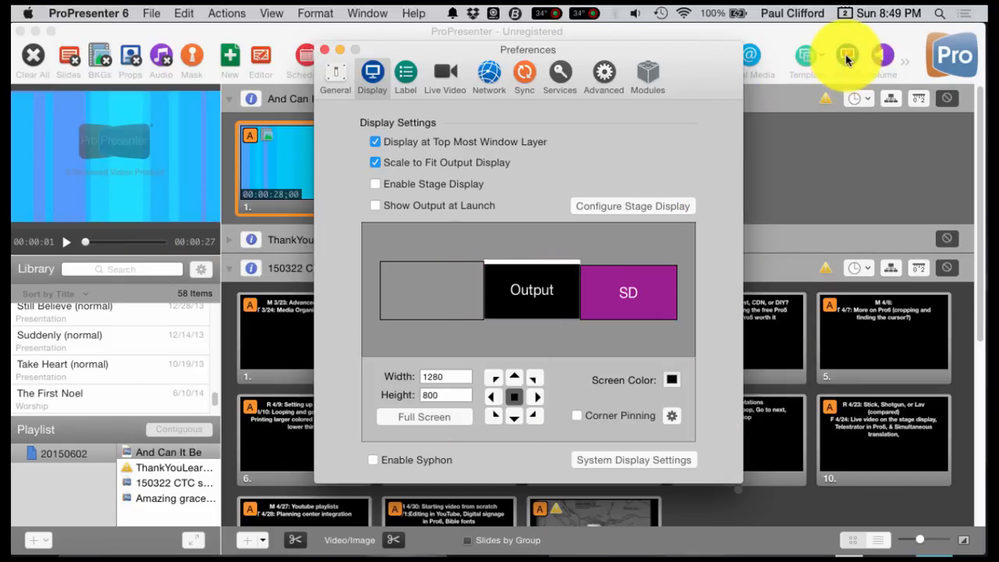
pyautogui.moveTo(847, 57)
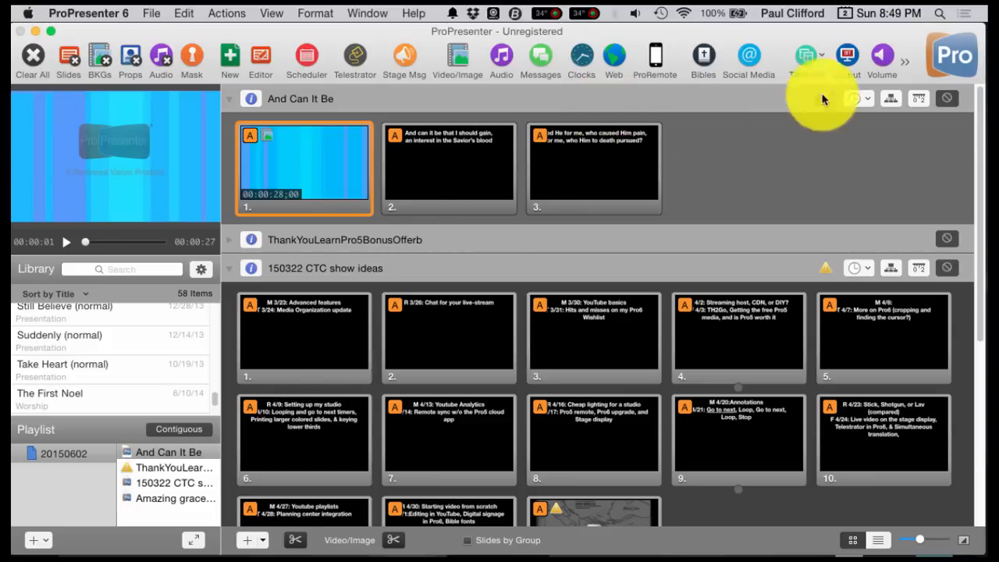
pyautogui.moveTo(796, 122)
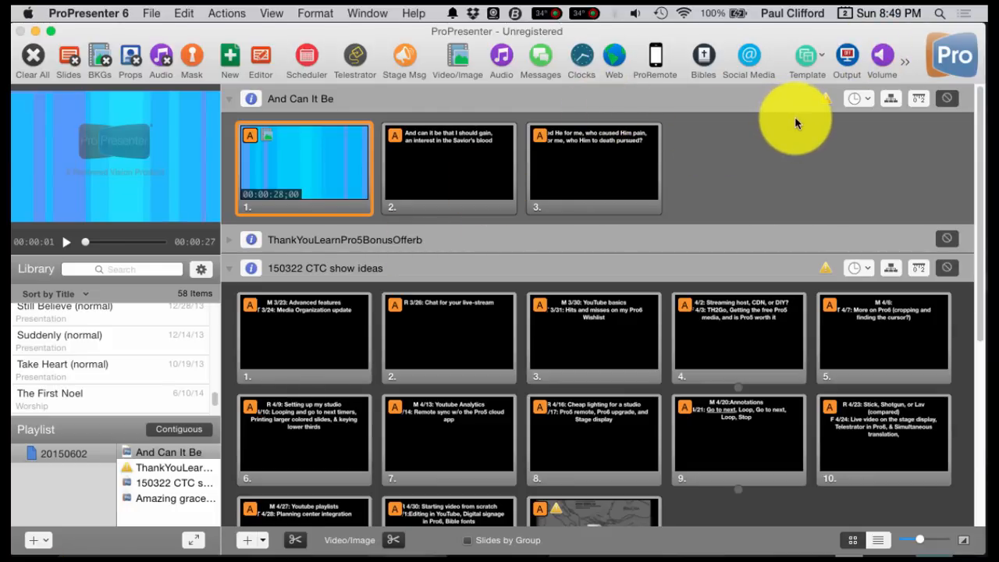
pyautogui.moveTo(656, 59)
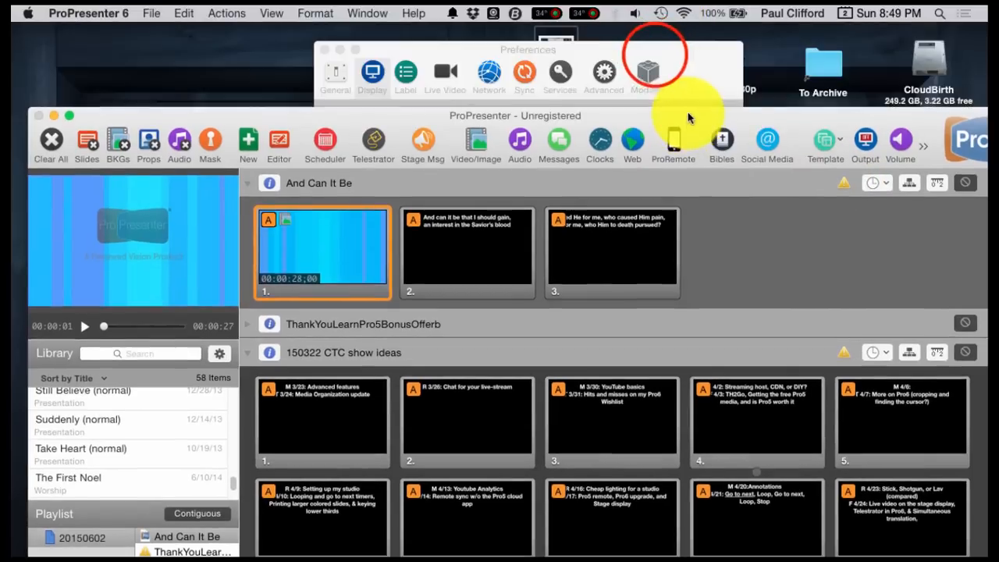
# - Bring Preferences forward and move the SD screen onto the middle display
pyautogui.click(325, 49)
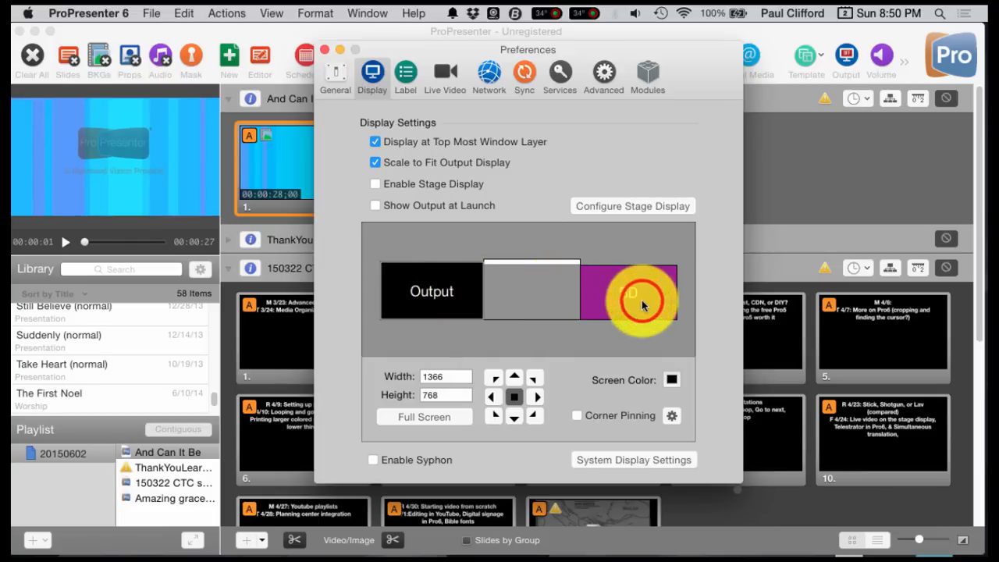
pyautogui.moveTo(640, 299); pyautogui.dragTo(531, 300)
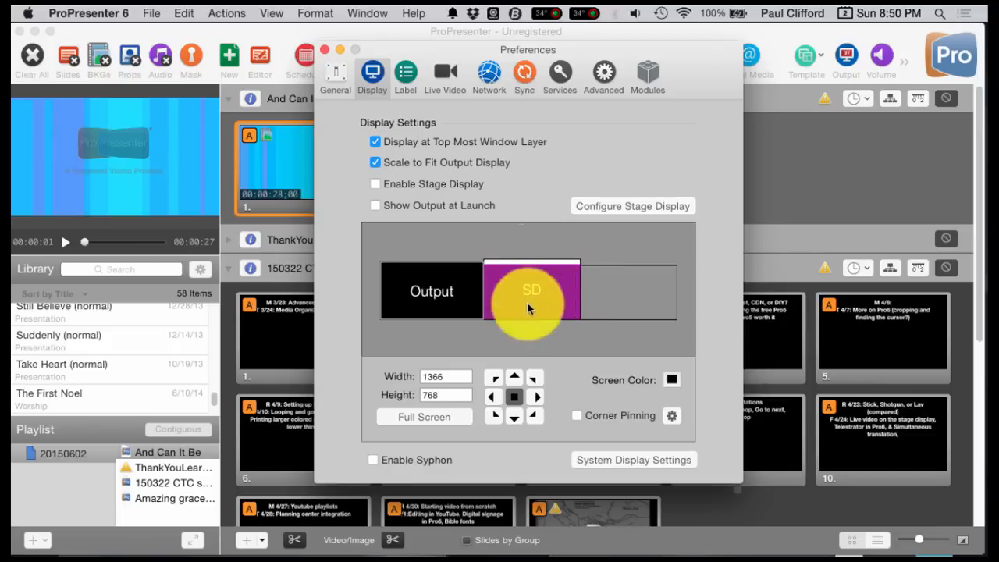
pyautogui.moveTo(403, 216)
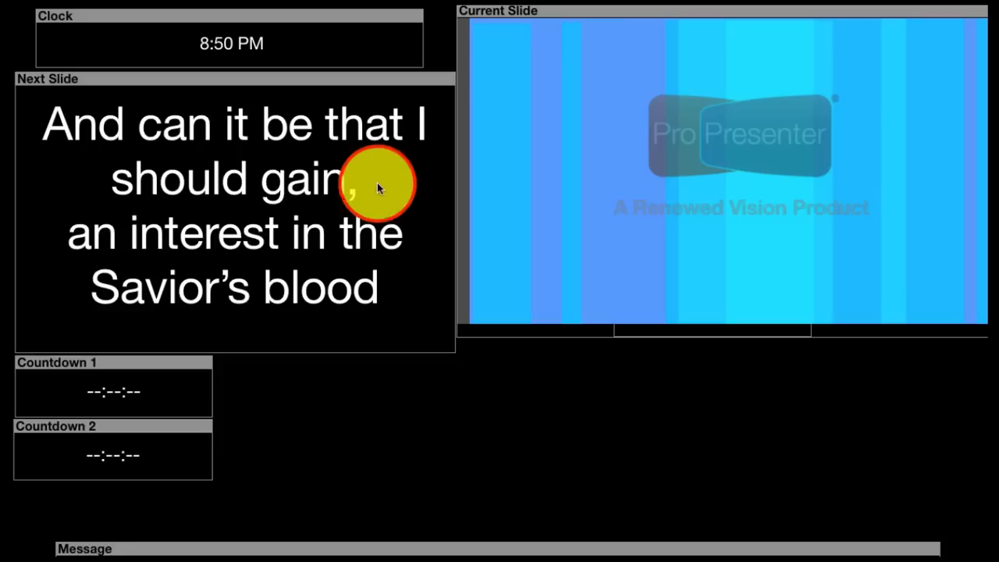
pyautogui.moveTo(712, 320)
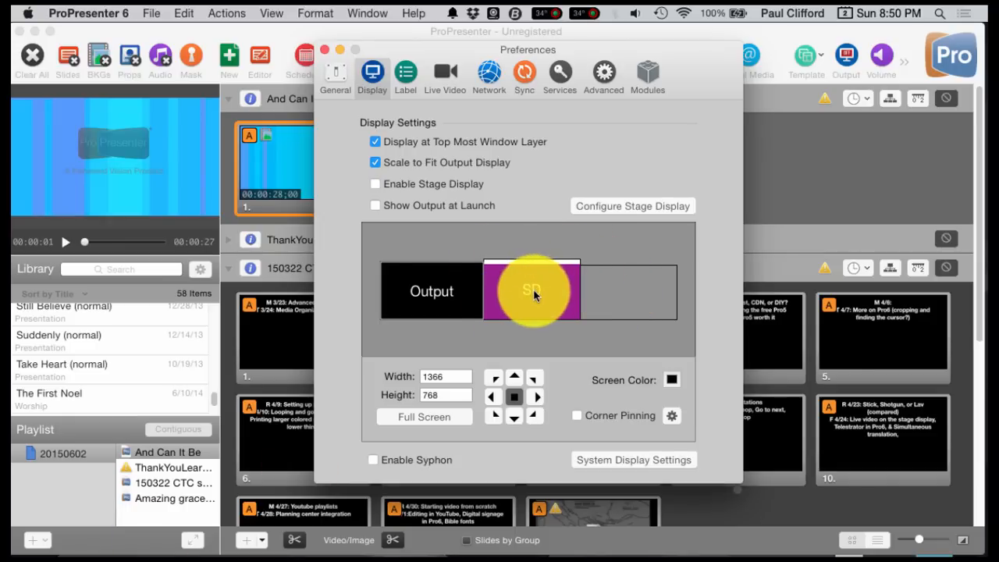
# - Place Output on the 1280×720 screen and select the stage display to move it left
pyautogui.moveTo(531, 290); pyautogui.dragTo(634, 295)
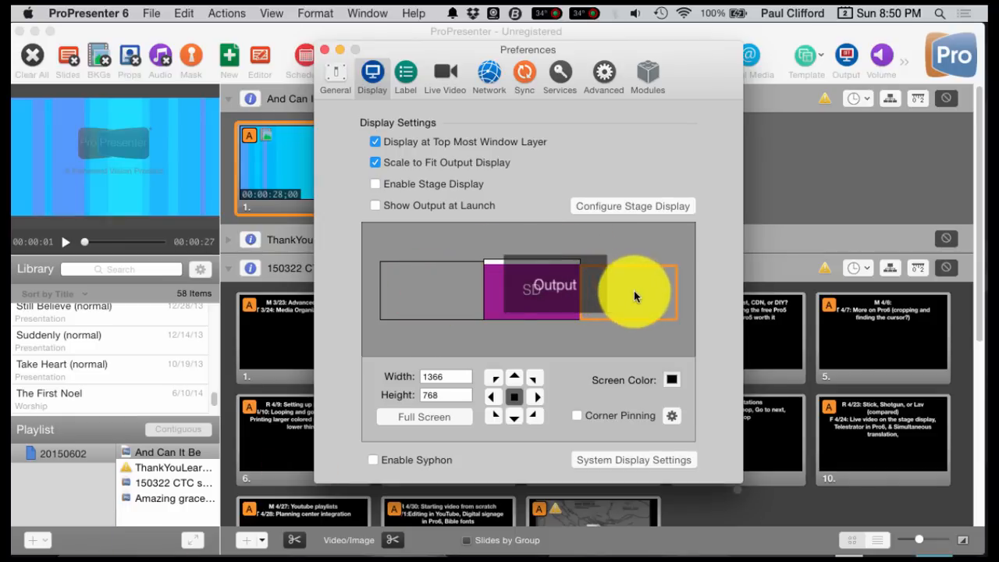
pyautogui.moveTo(632, 295); pyautogui.dragTo(554, 297)
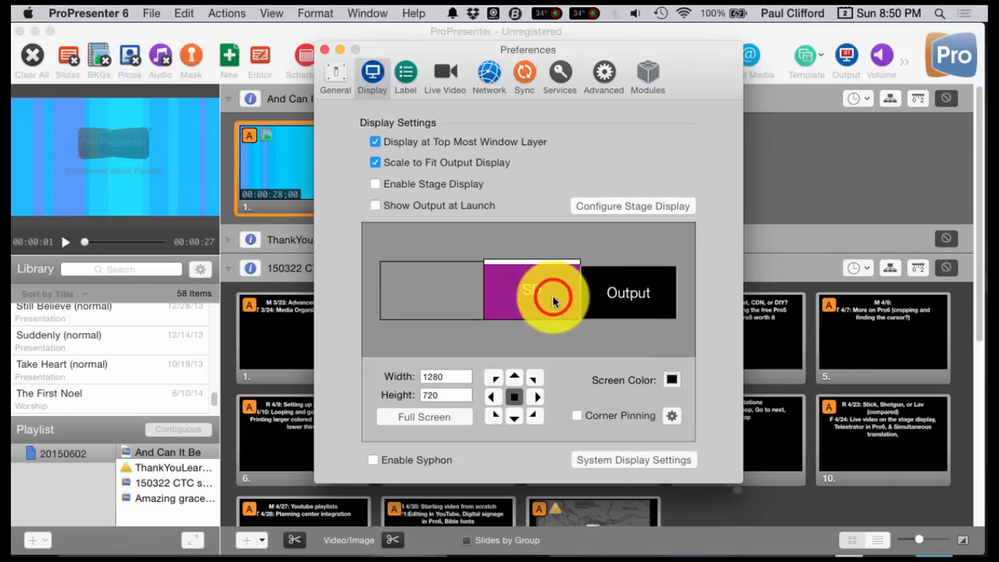
pyautogui.click(430, 292)
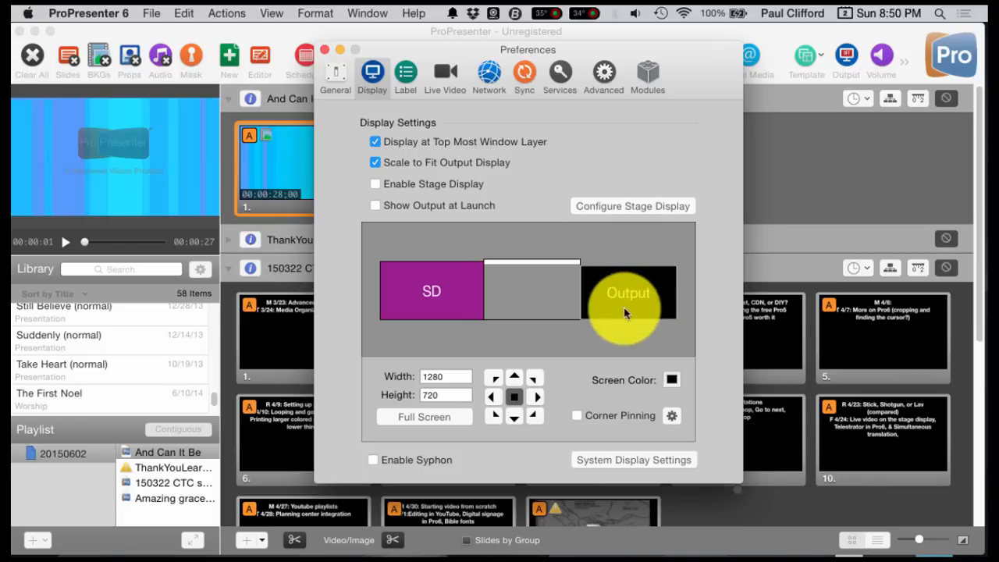
pyautogui.moveTo(456, 132)
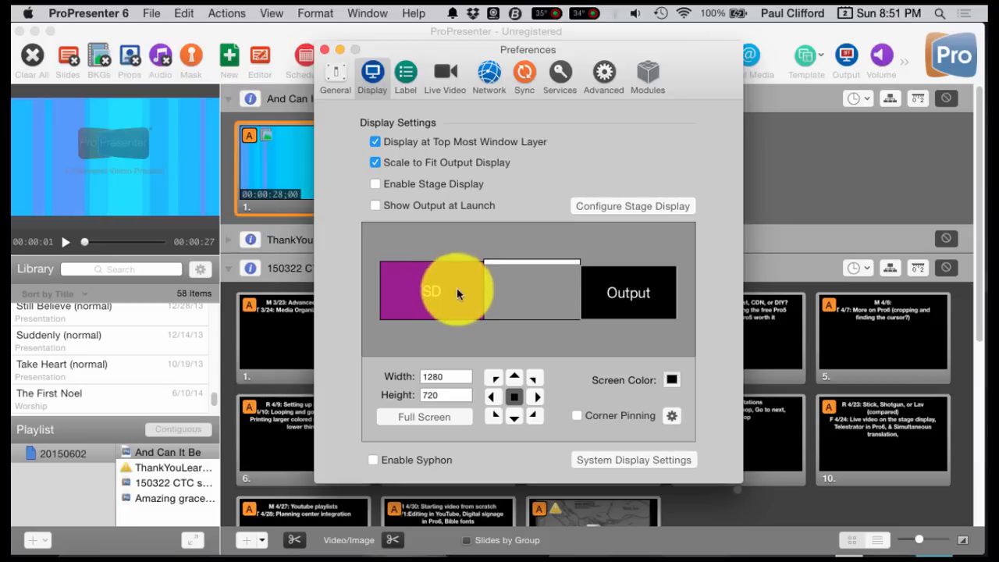
pyautogui.moveTo(628, 293)
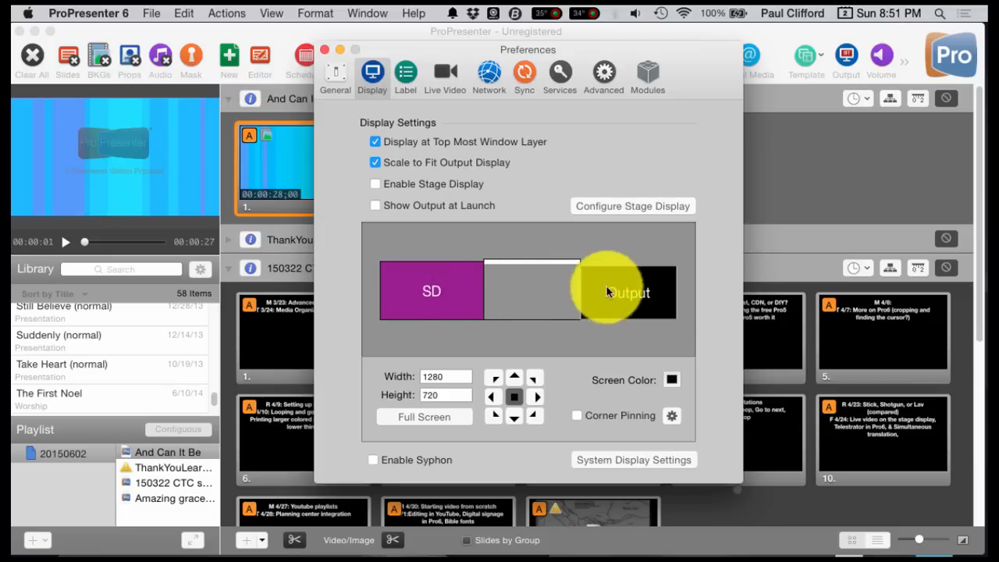
pyautogui.moveTo(609, 300)
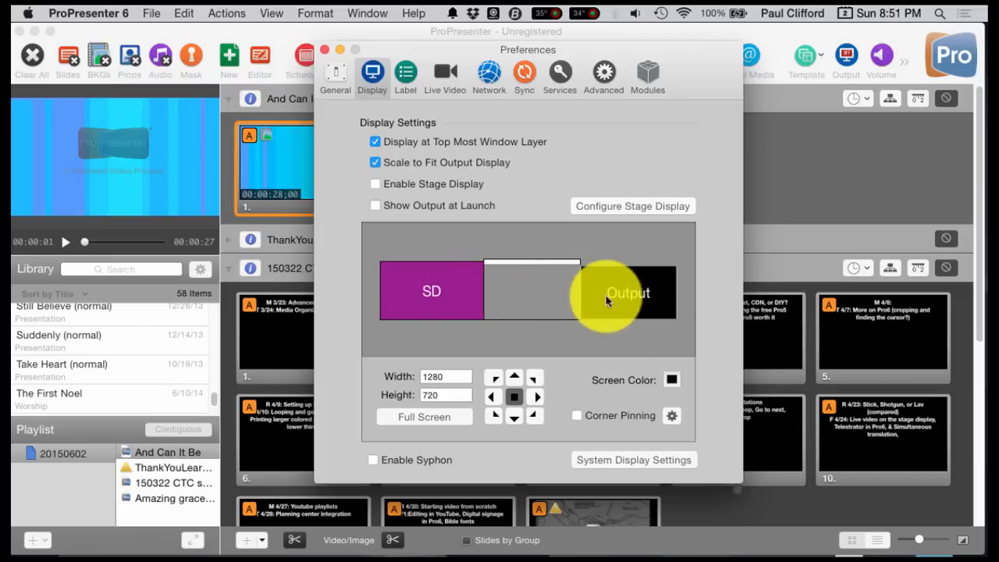
pyautogui.moveTo(624, 303)
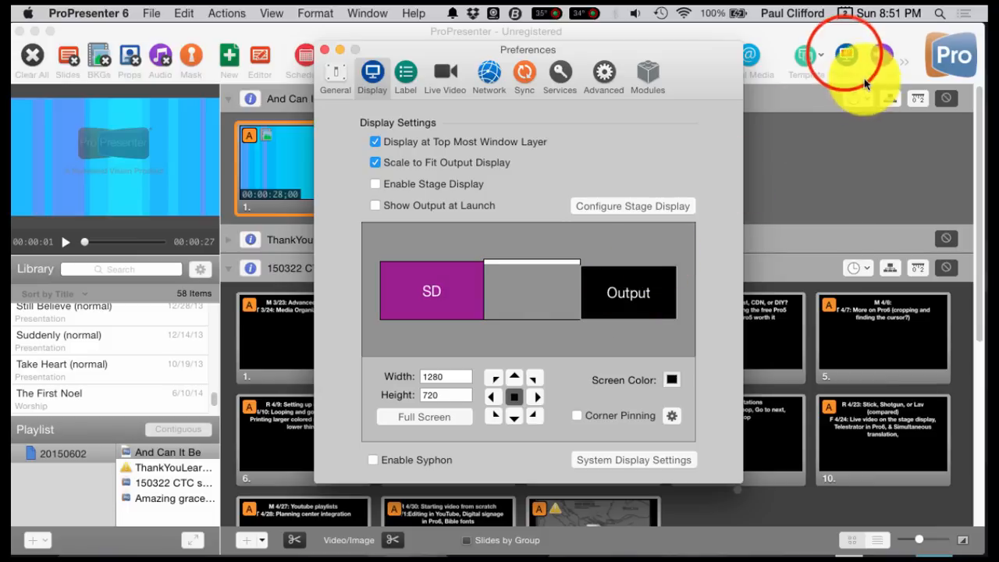
# - Return to the main presentation window, putting Preferences out of view
pyautogui.click(324, 49)
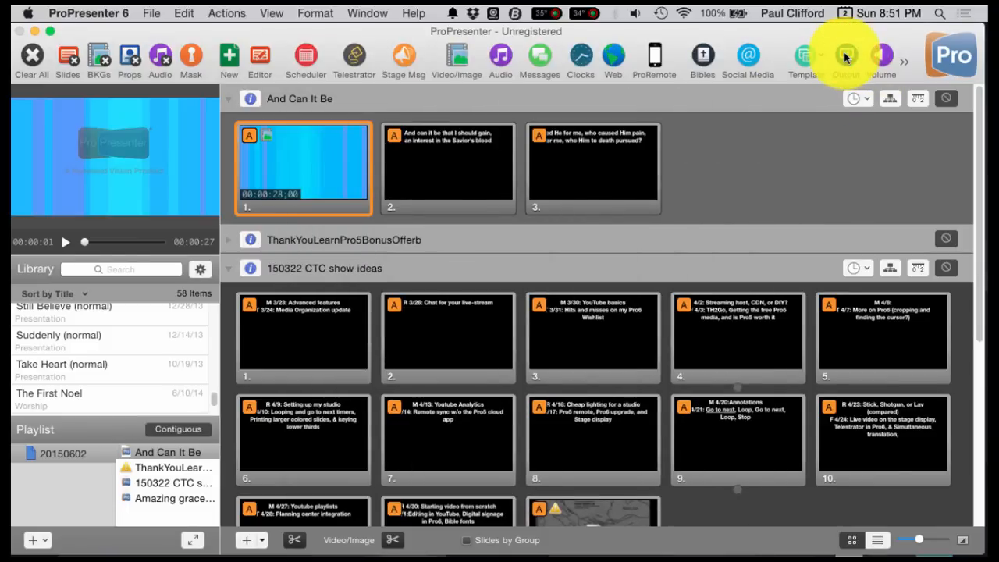
pyautogui.moveTo(490, 356)
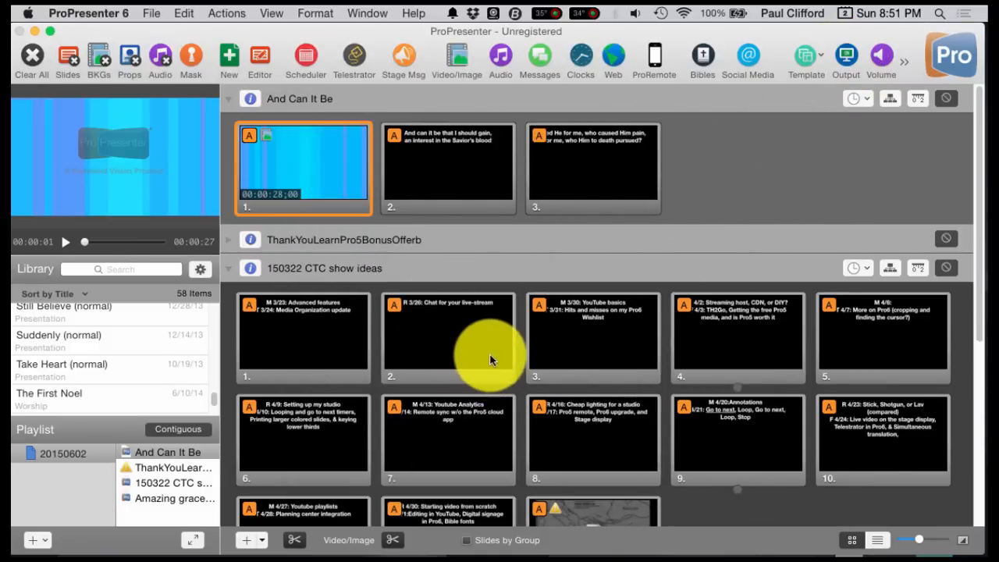
pyautogui.moveTo(936, 238)
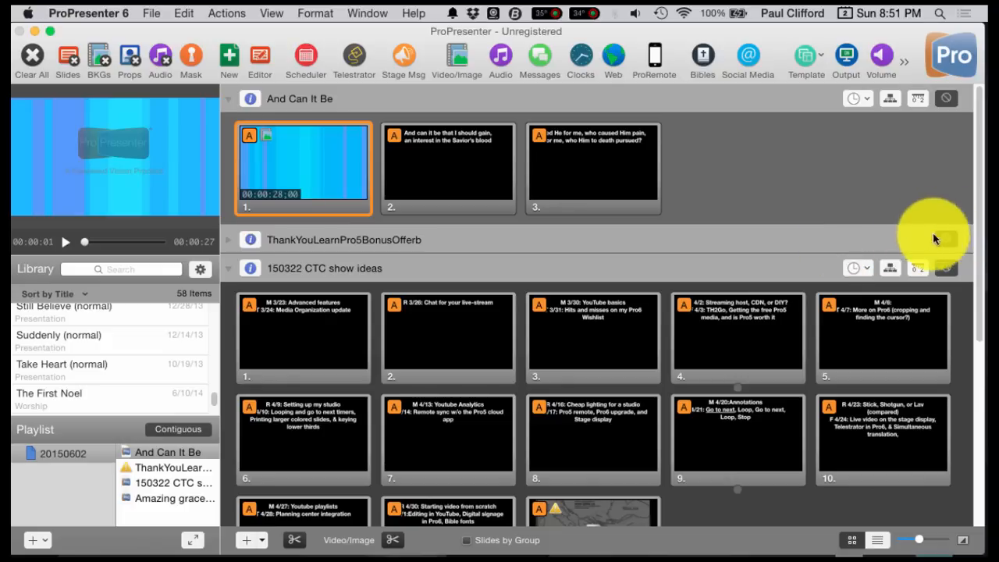
pyautogui.moveTo(731, 240)
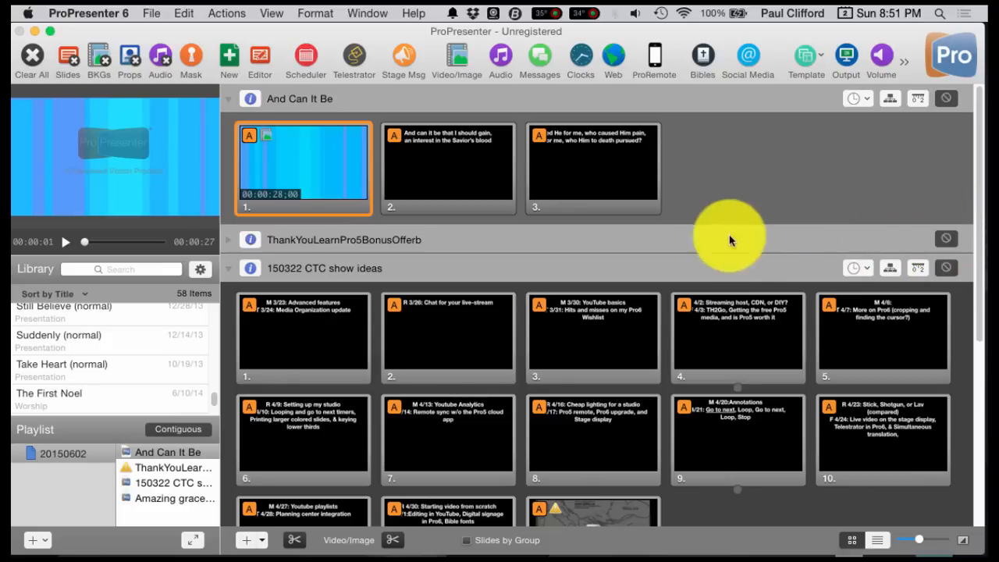
pyautogui.moveTo(492, 430)
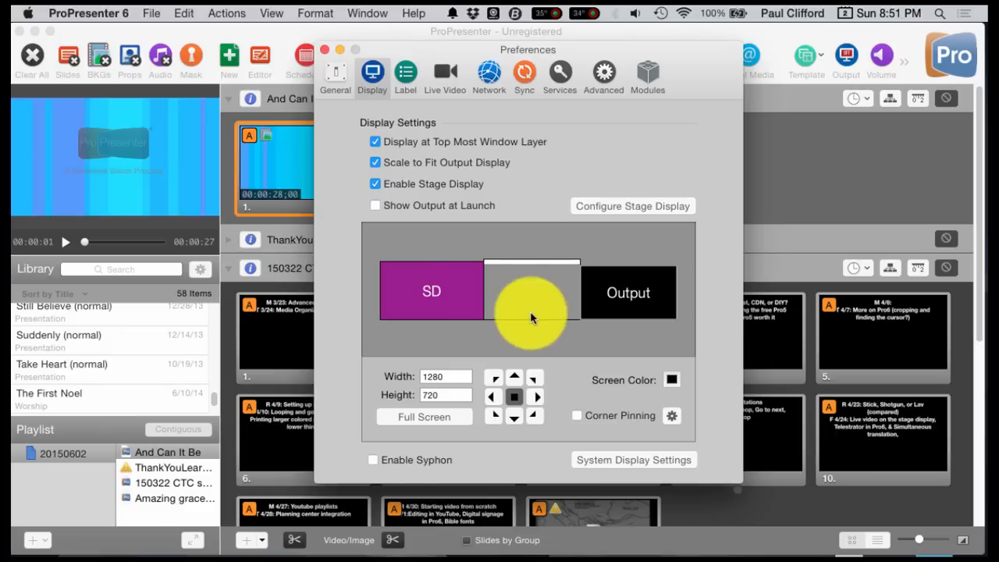
pyautogui.moveTo(525, 312)
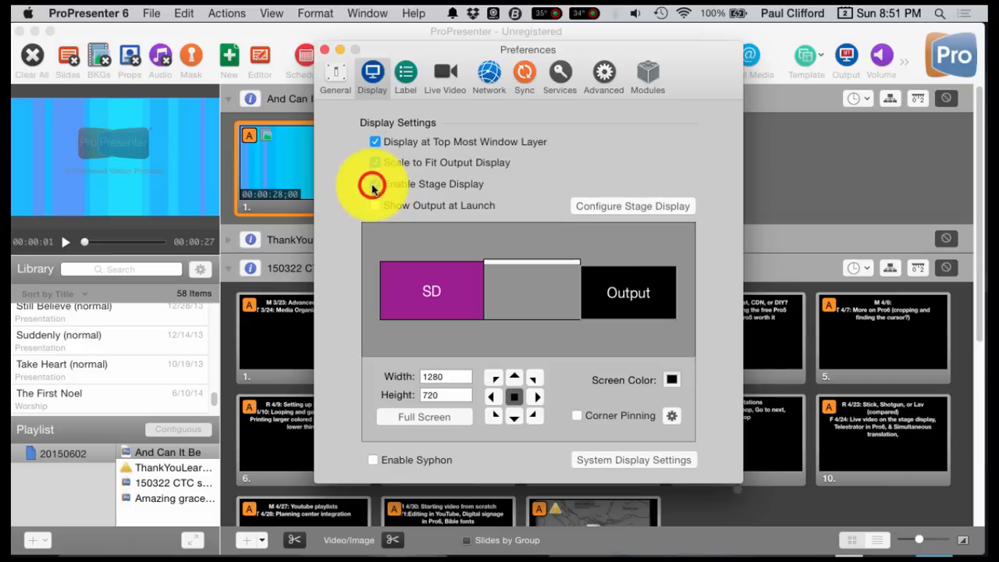
# - Uncheck Enable Stage Display and nudge SD to the left screen, Output staying at 1280×720
pyautogui.click(375, 163)
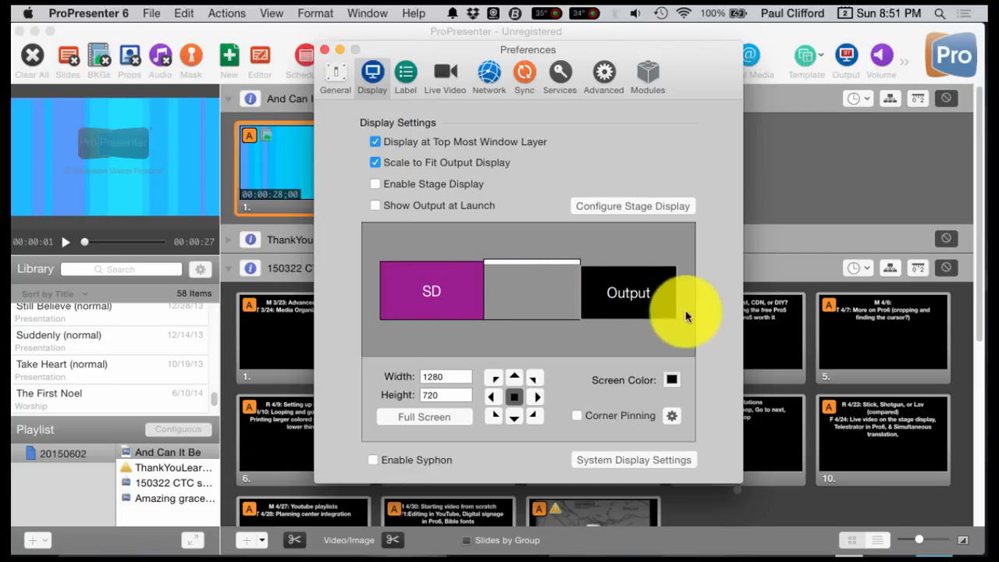
pyautogui.moveTo(531, 305)
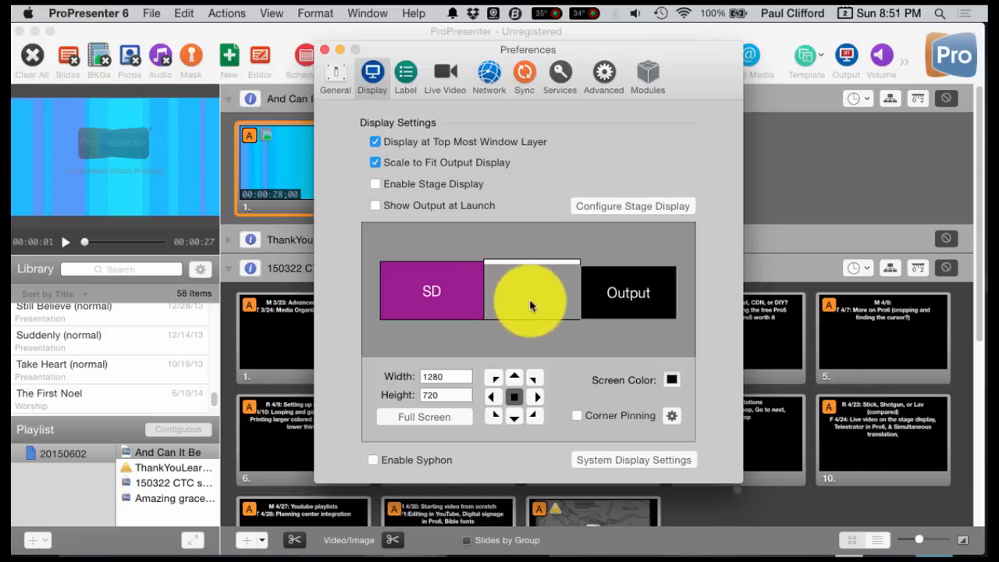
pyautogui.moveTo(539, 281)
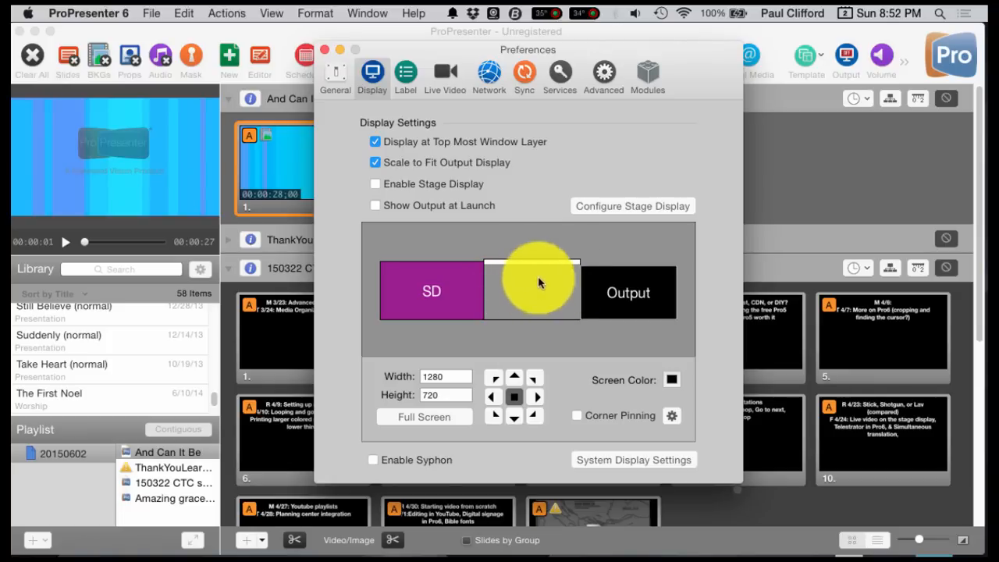
pyautogui.moveTo(539, 282); pyautogui.dragTo(476, 291)
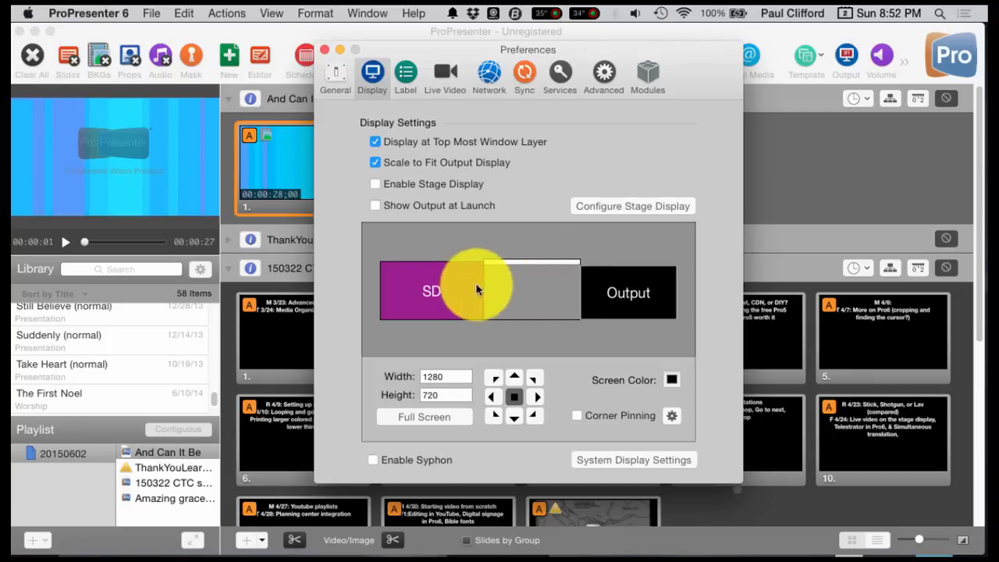
pyautogui.moveTo(477, 289); pyautogui.dragTo(429, 293)
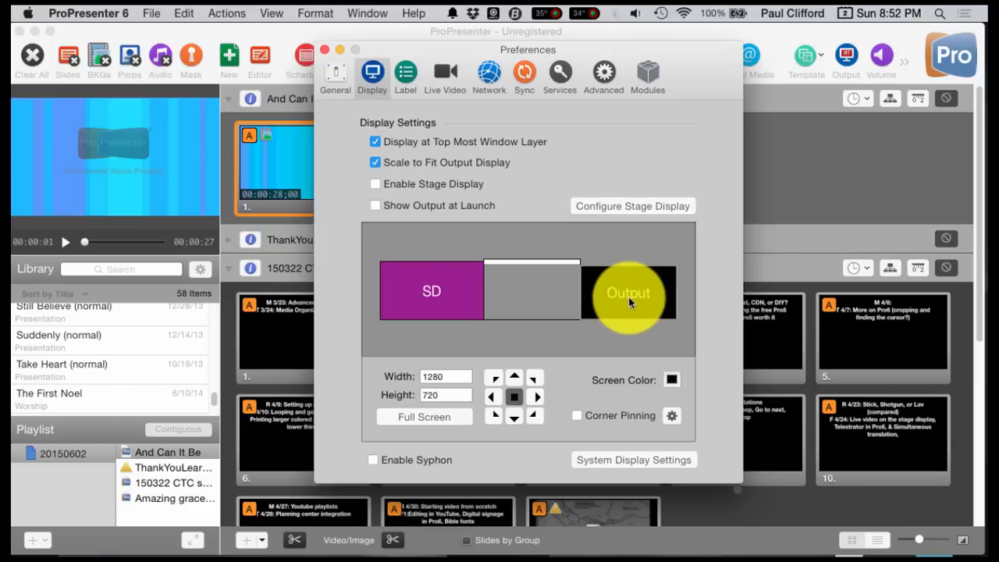
pyautogui.moveTo(617, 284)
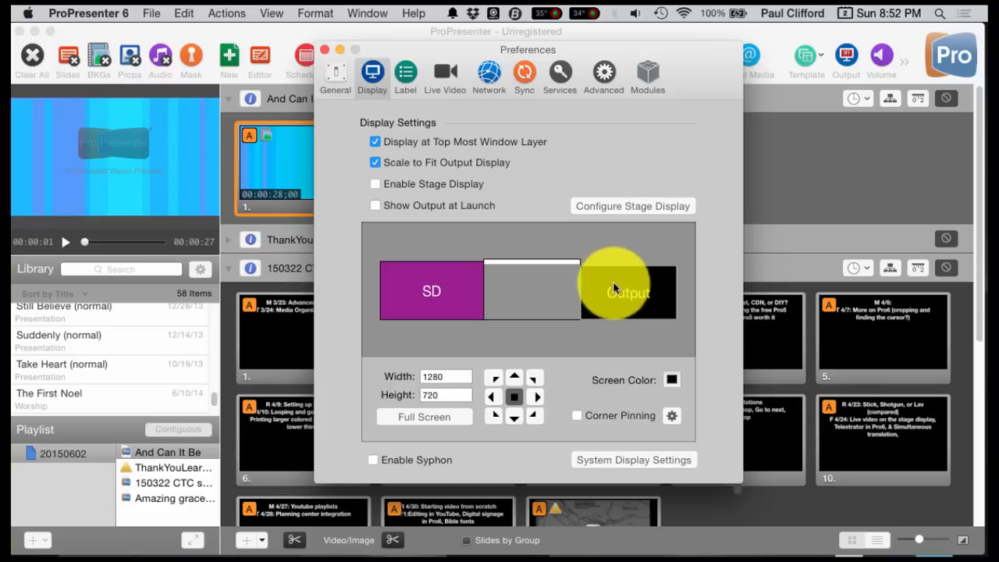
pyautogui.moveTo(625, 284)
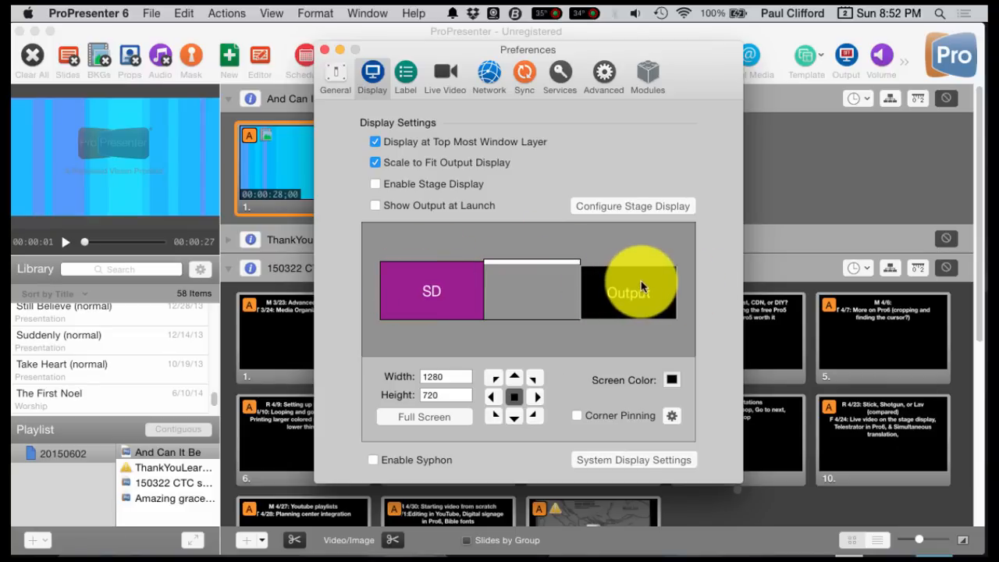
pyautogui.moveTo(421, 148)
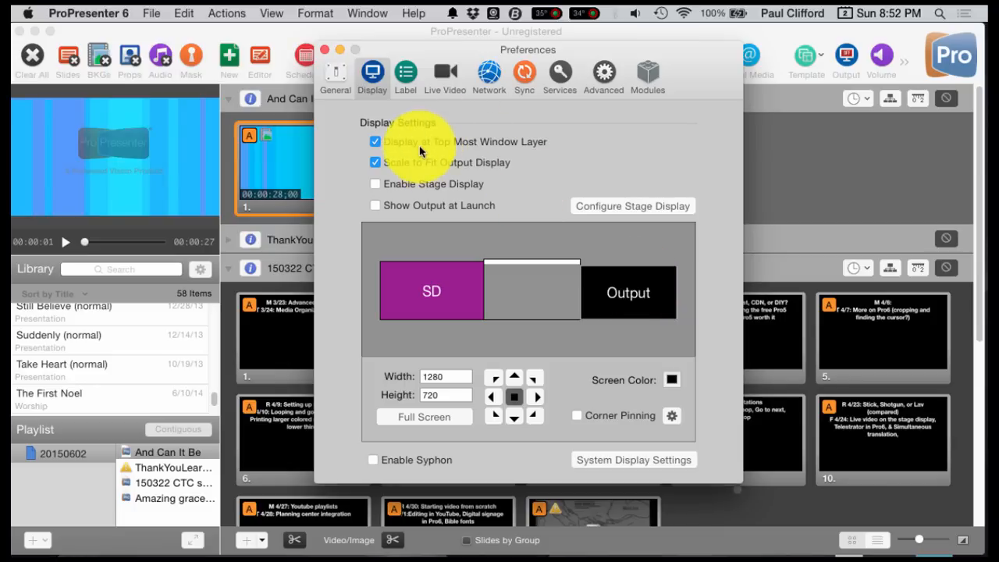
pyautogui.moveTo(413, 150)
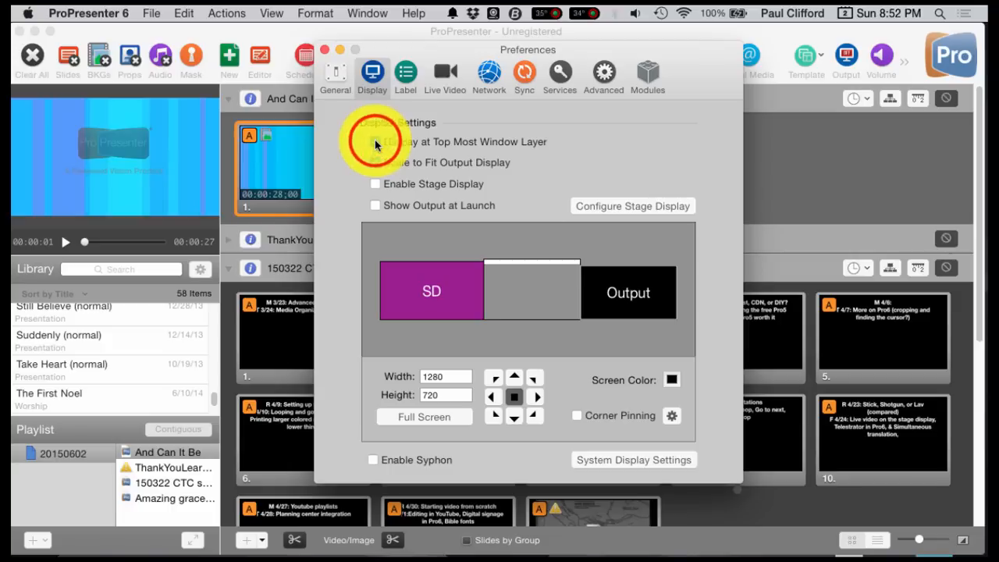
pyautogui.click(375, 163)
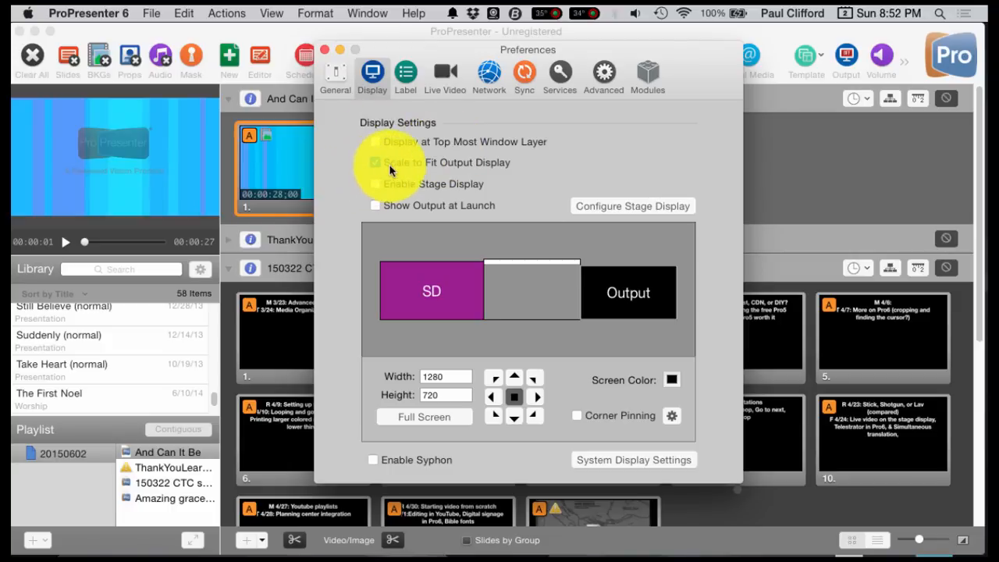
pyautogui.moveTo(469, 173)
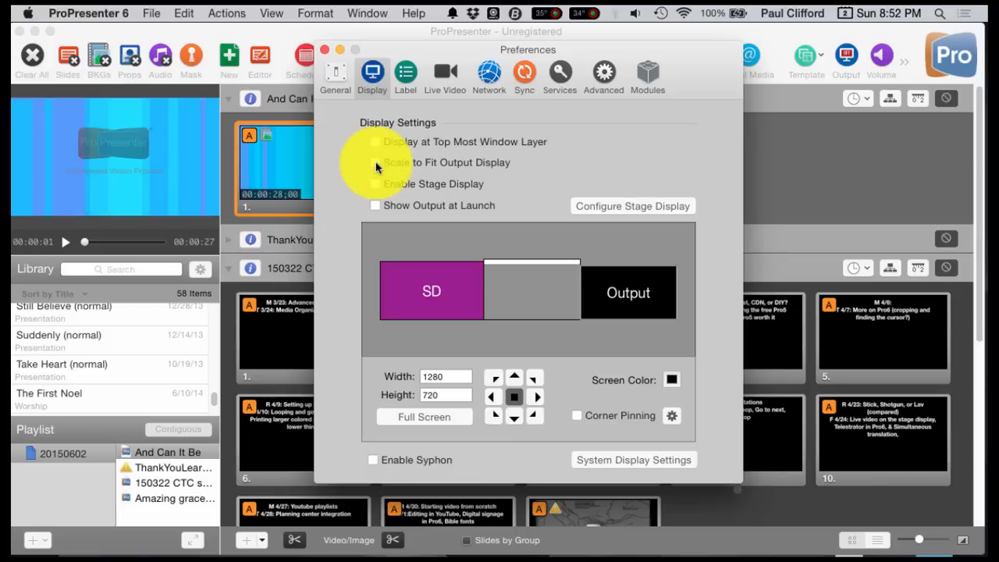
pyautogui.moveTo(503, 218)
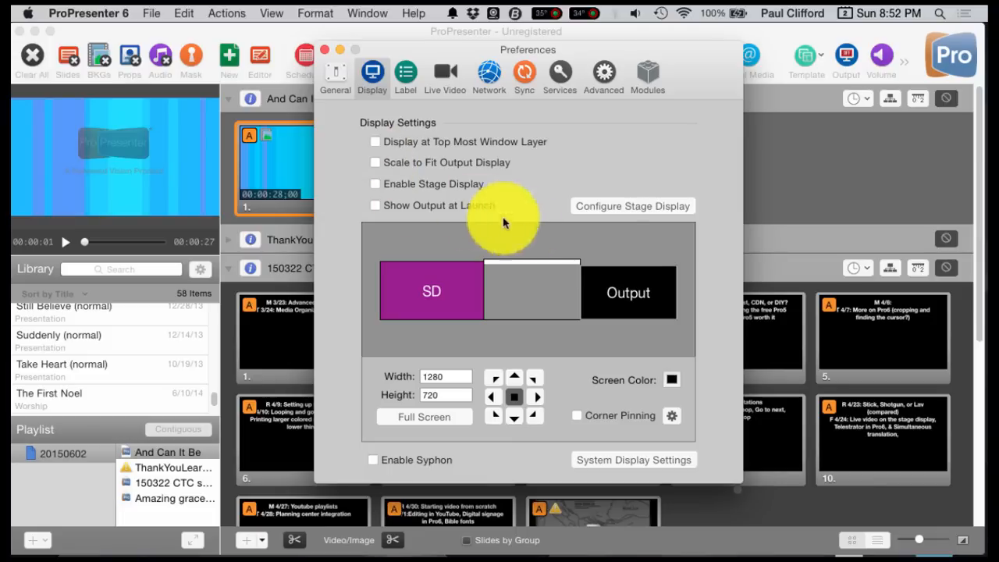
pyautogui.moveTo(387, 200)
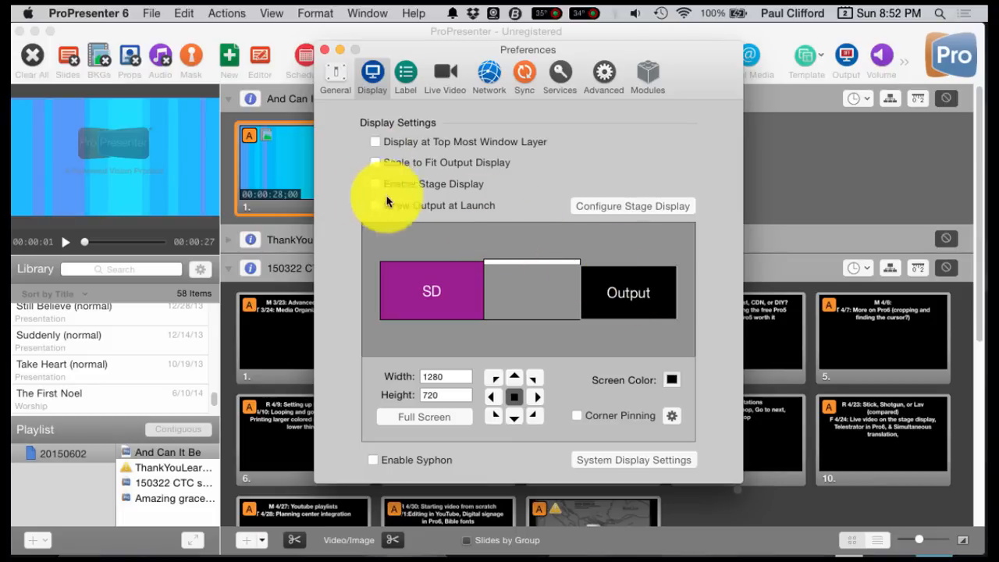
pyautogui.moveTo(523, 387)
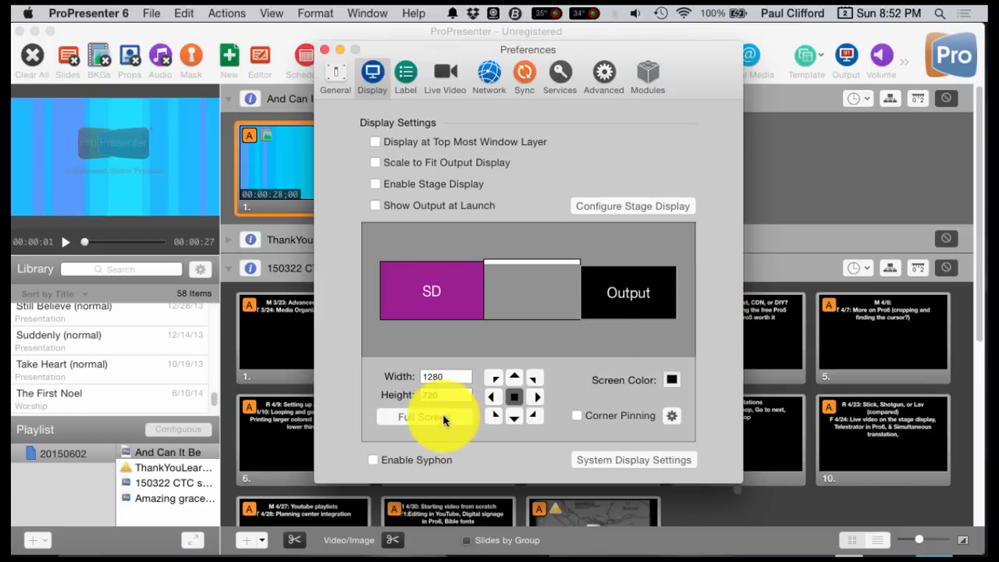
pyautogui.click(445, 394)
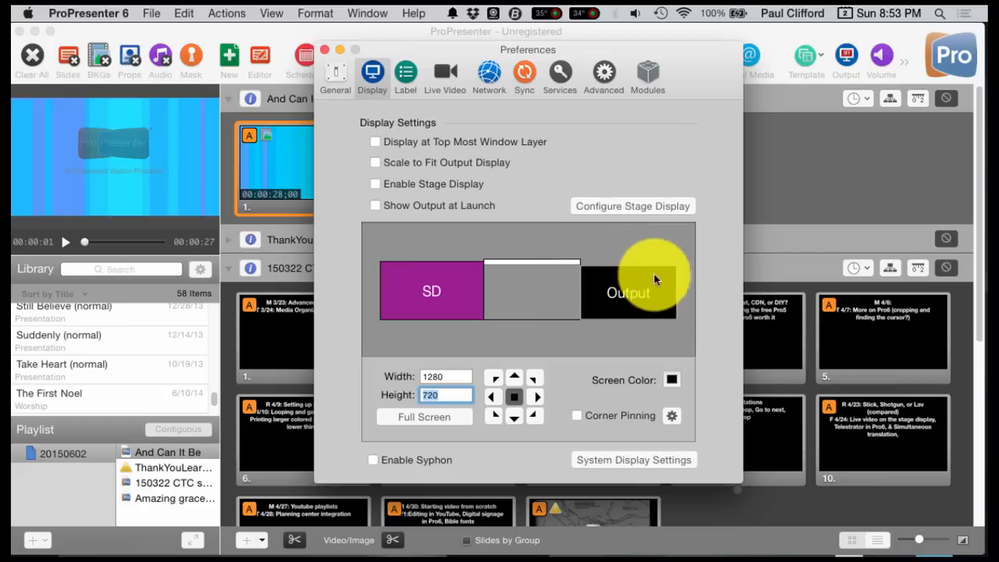
pyautogui.moveTo(675, 300)
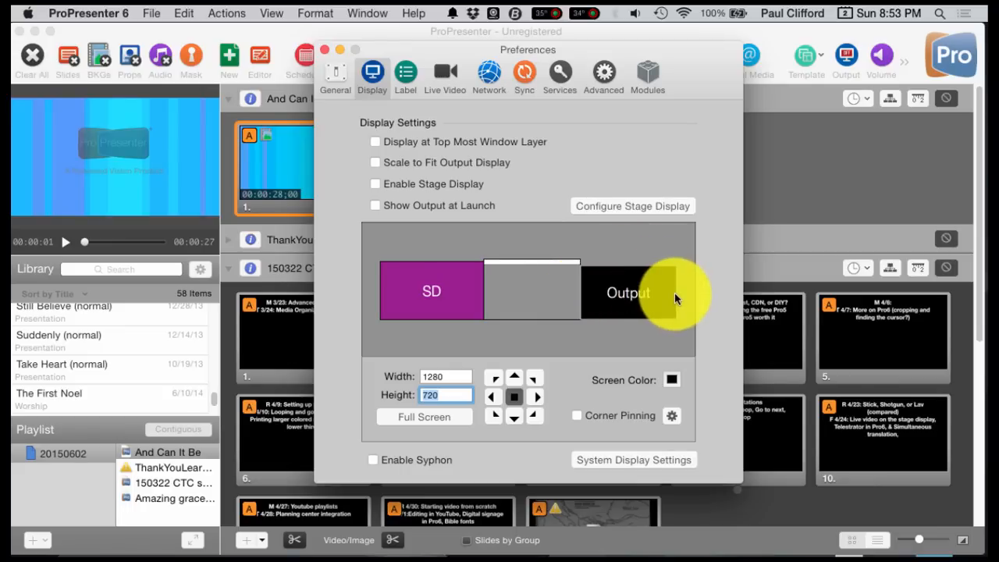
pyautogui.moveTo(616, 292)
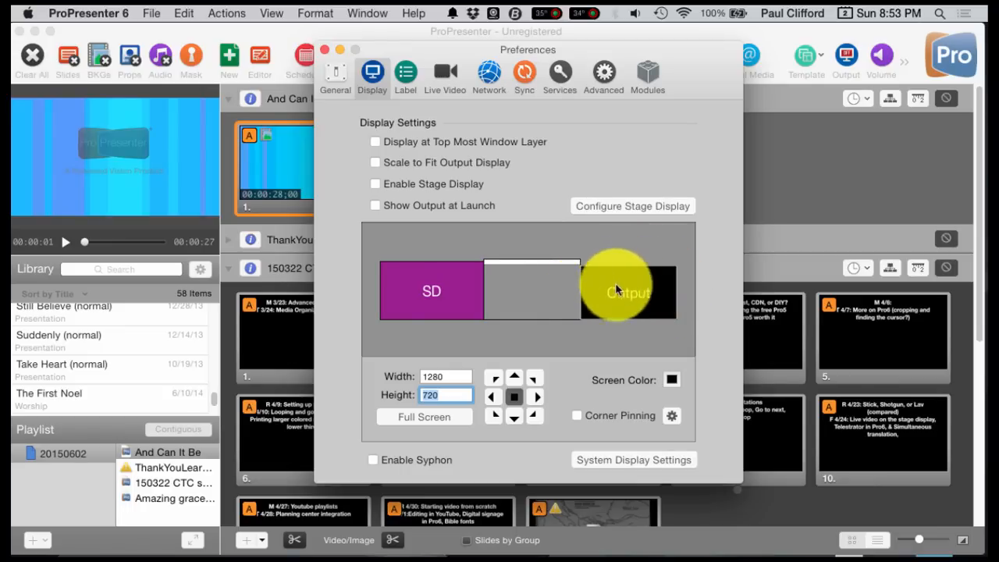
pyautogui.moveTo(559, 341)
pyautogui.write('480')
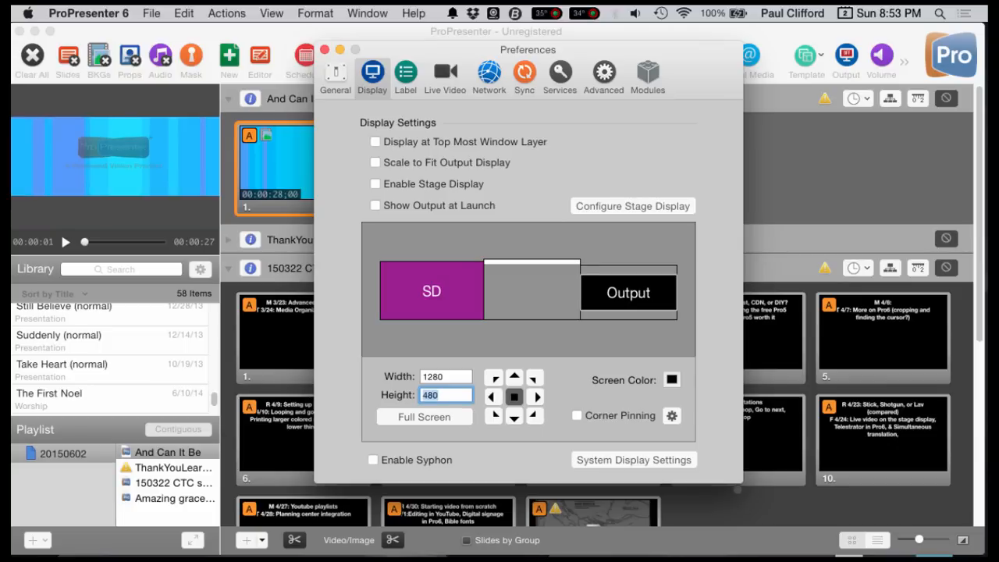
pyautogui.moveTo(640, 284)
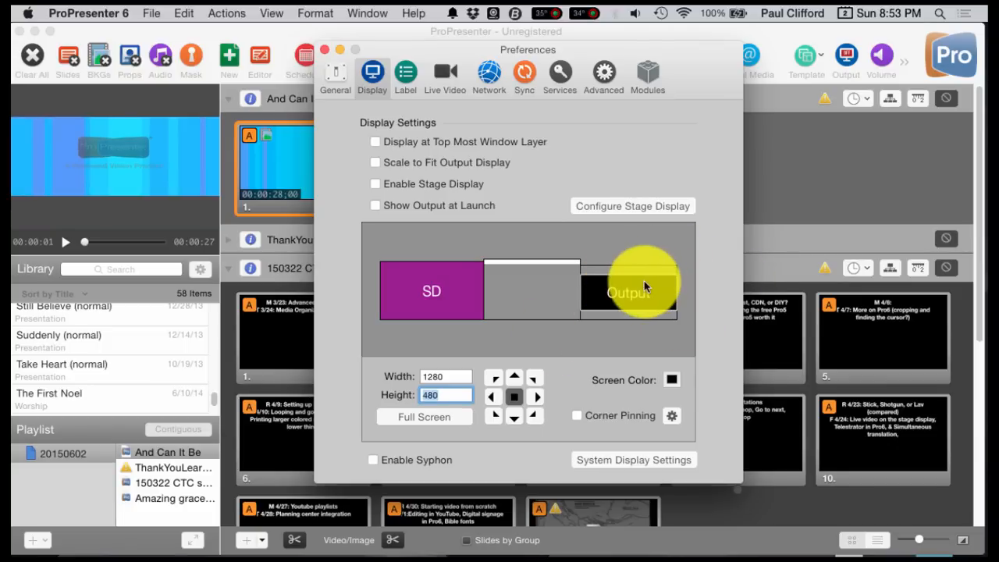
pyautogui.moveTo(640, 273)
pyautogui.write('720')
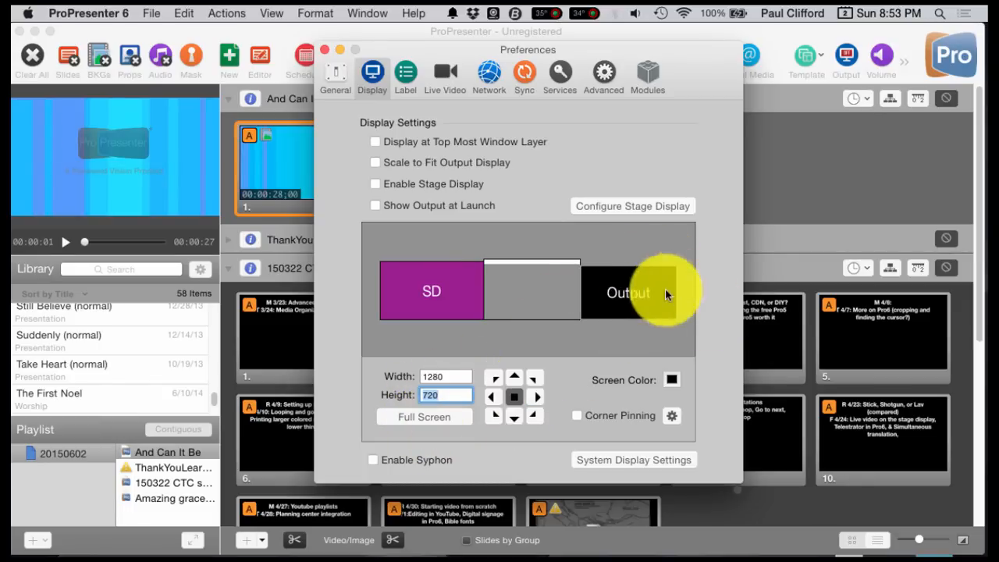
pyautogui.moveTo(374, 215)
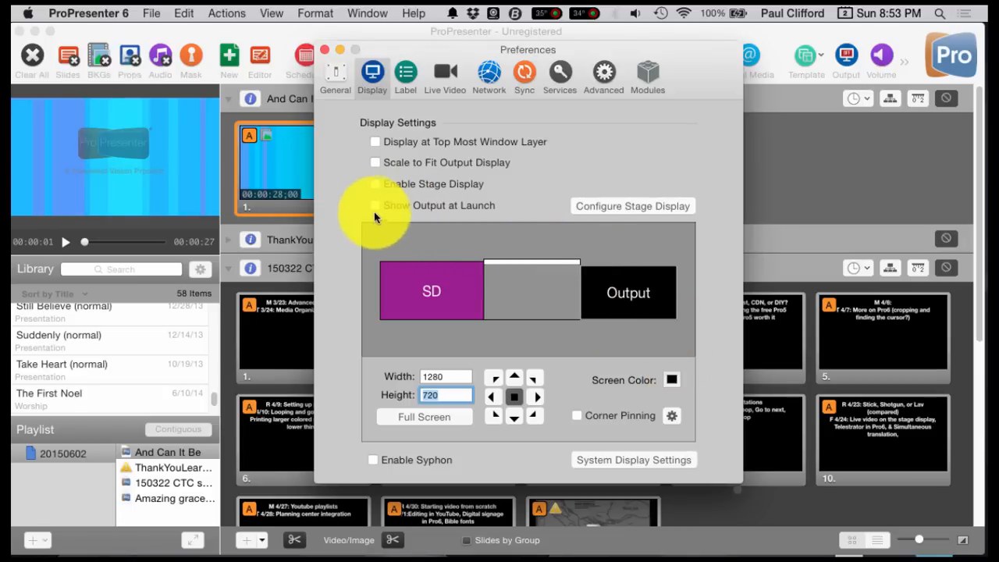
pyautogui.moveTo(371, 211)
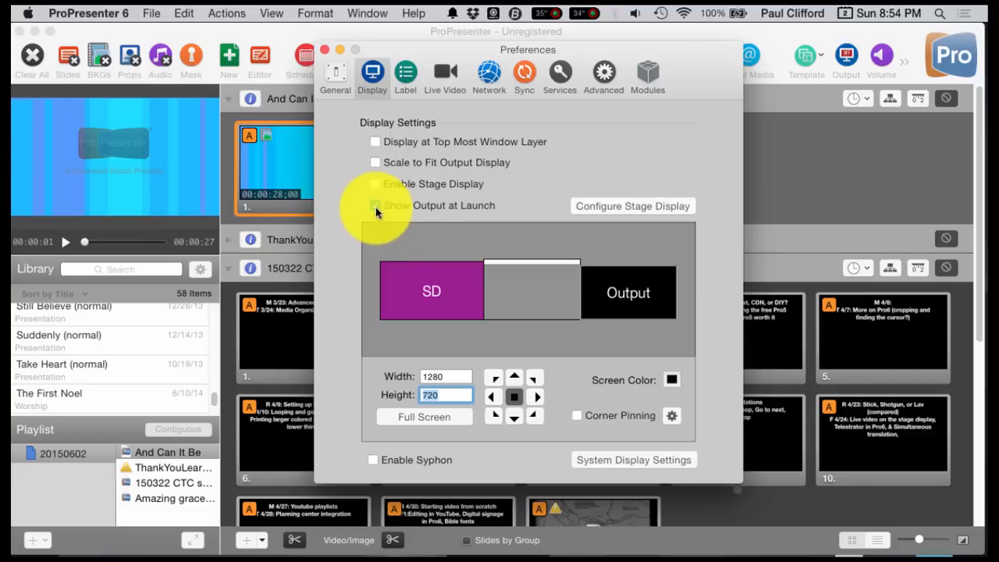
# - Leave Show Output at Launch checked in the Display preferences
pyautogui.click(374, 206)
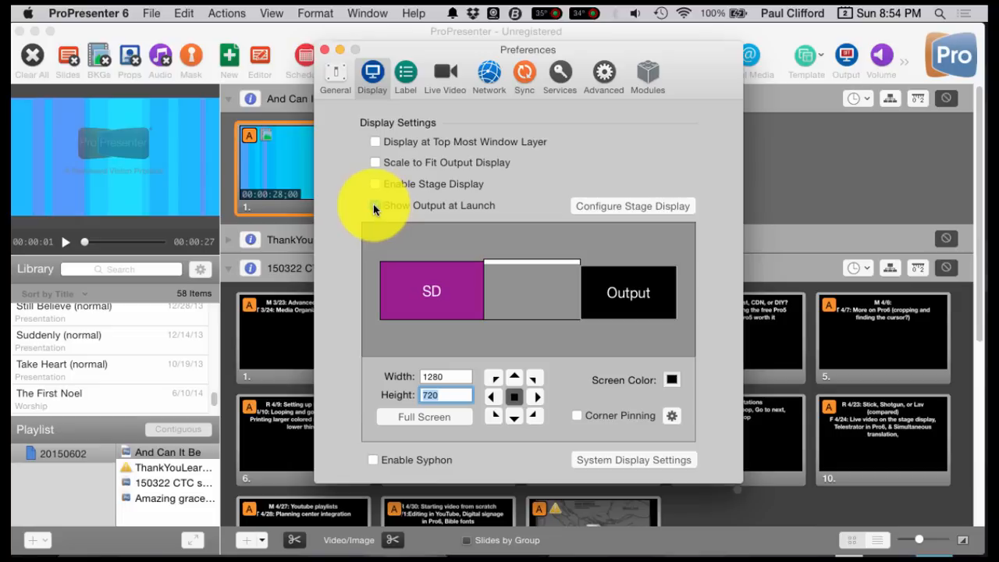
pyautogui.click(374, 206)
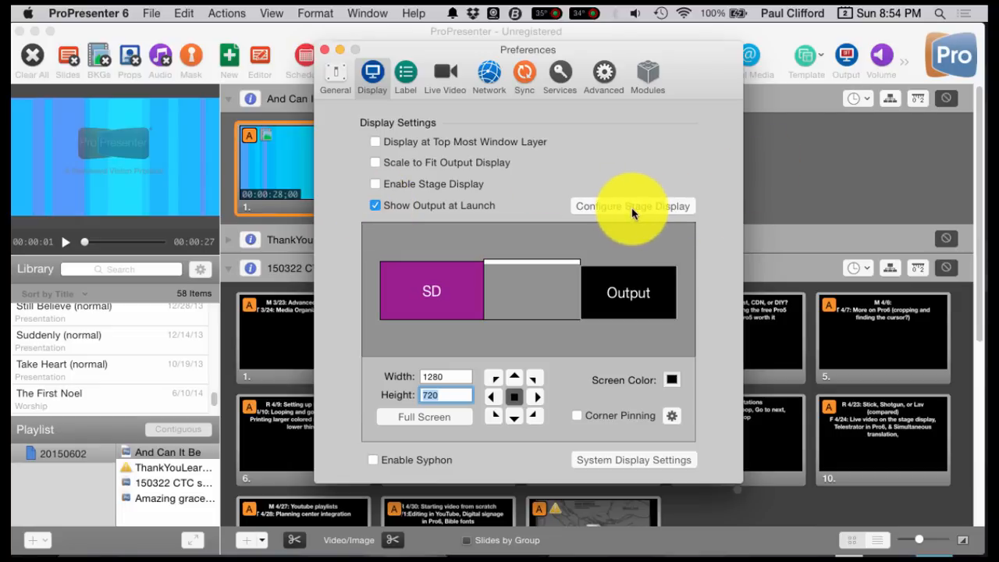
pyautogui.moveTo(570, 206)
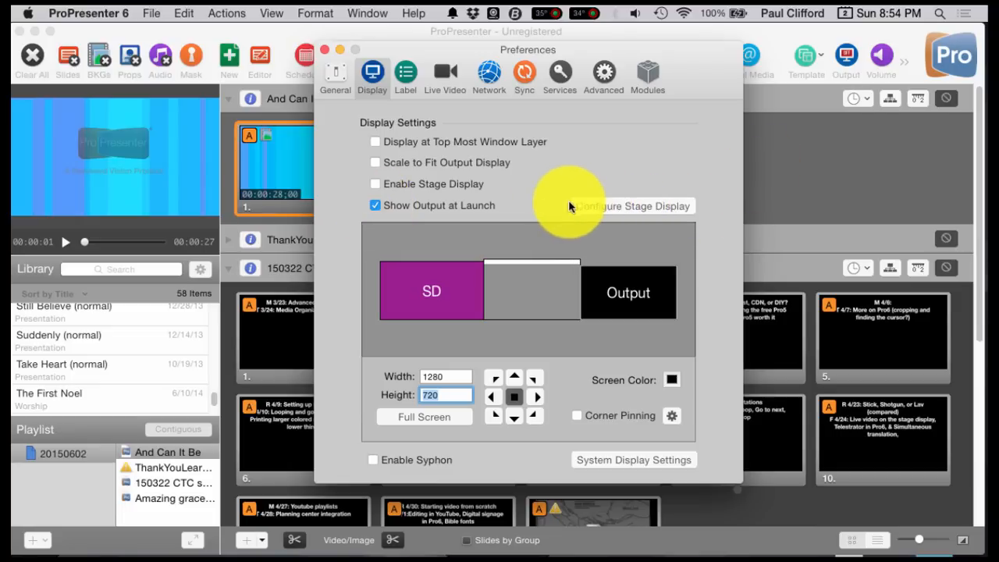
pyautogui.moveTo(578, 534)
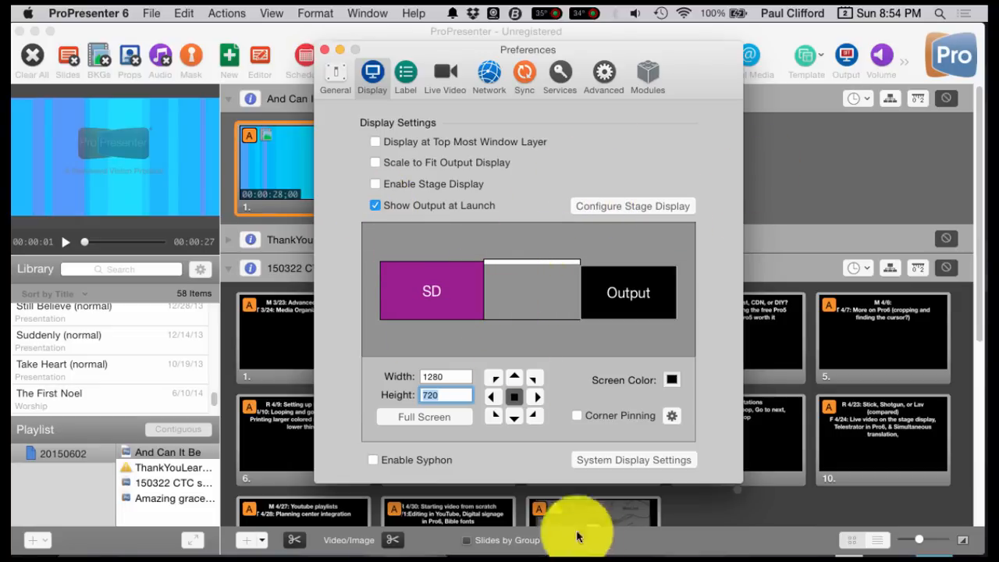
pyautogui.moveTo(559, 334)
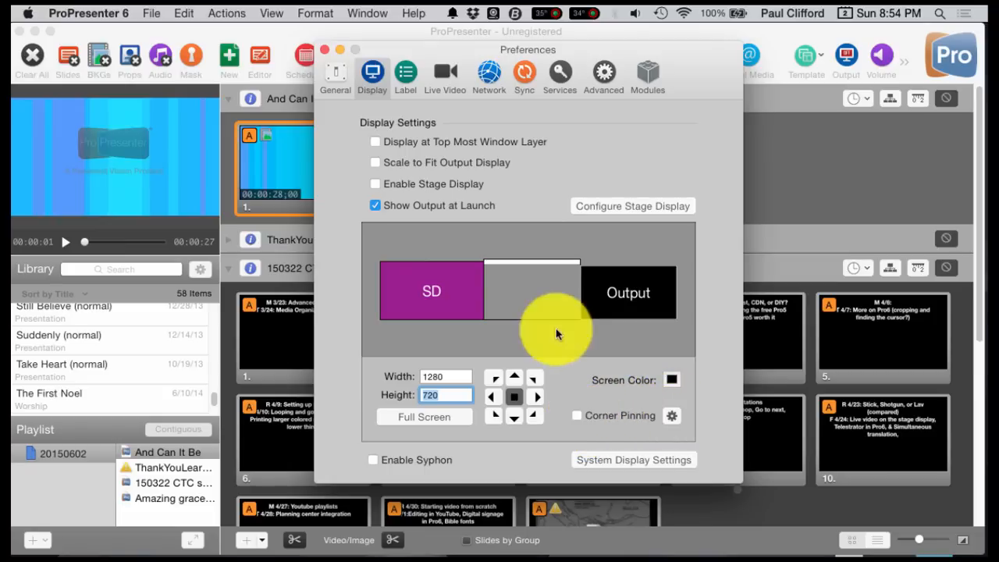
pyautogui.moveTo(581, 265)
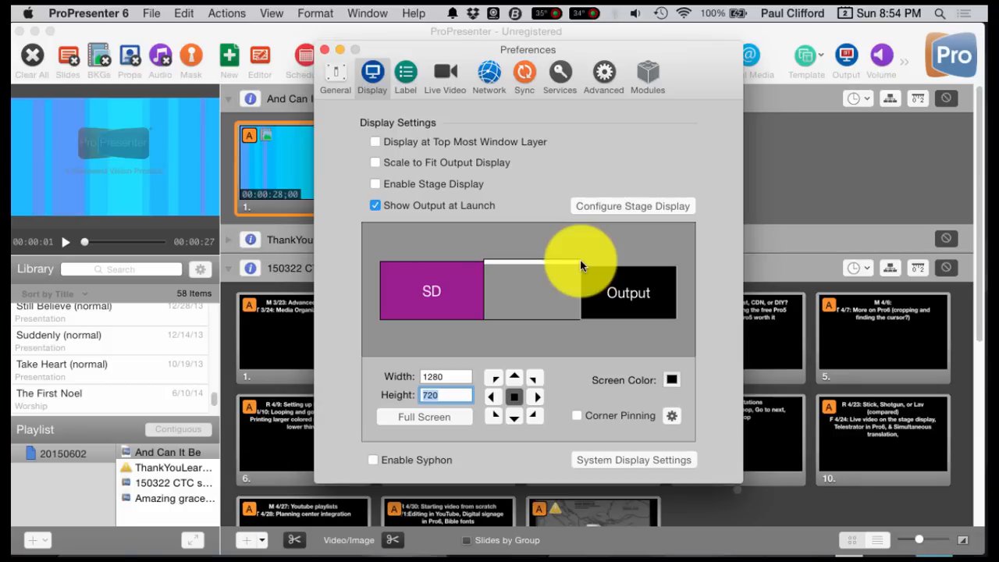
pyautogui.moveTo(591, 393)
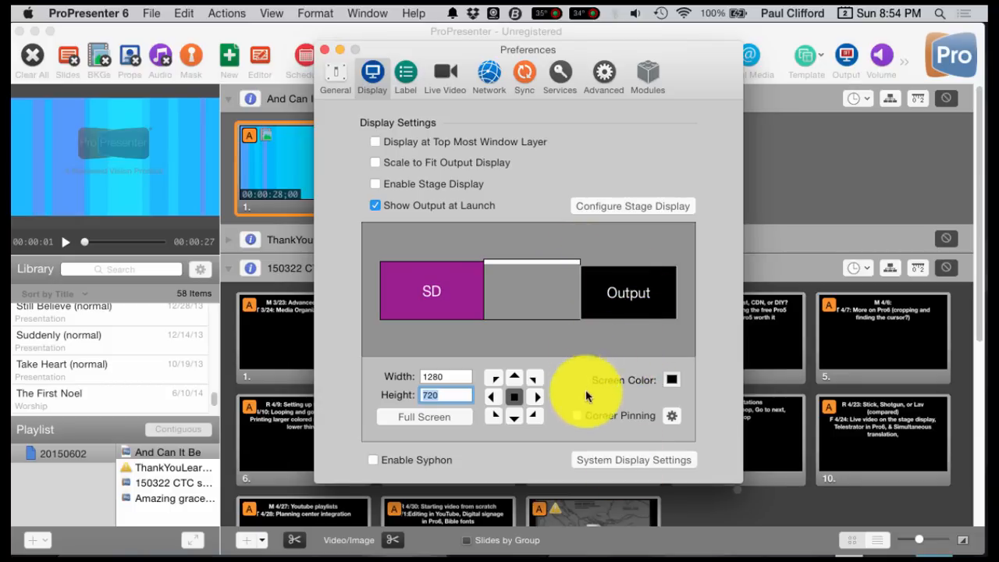
pyautogui.moveTo(606, 355)
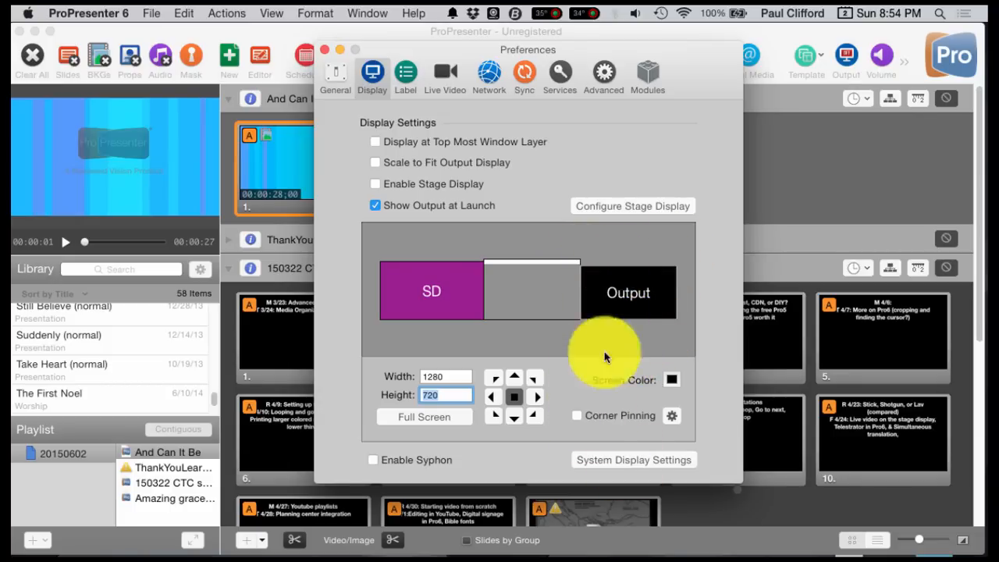
pyautogui.moveTo(575, 415)
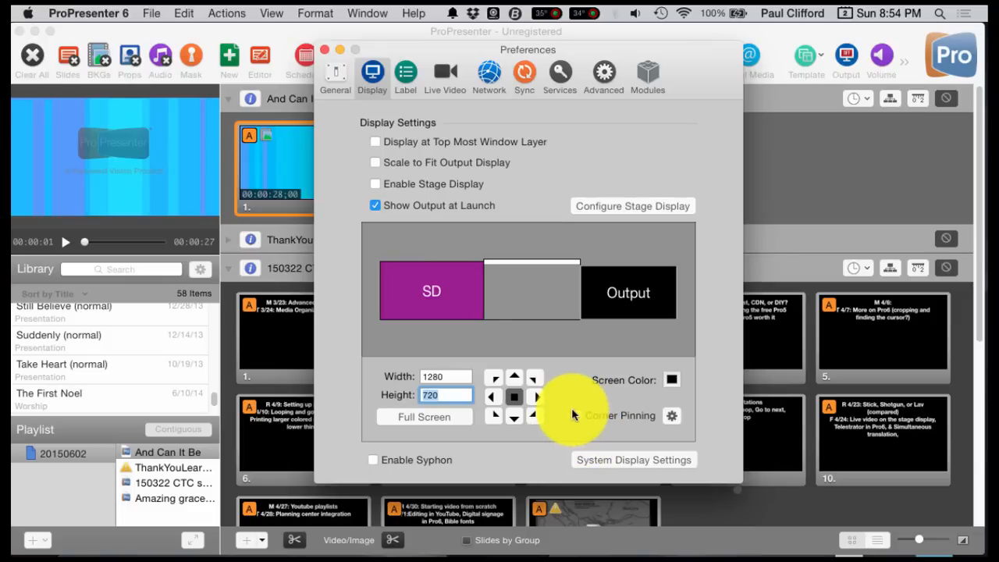
pyautogui.moveTo(393, 451)
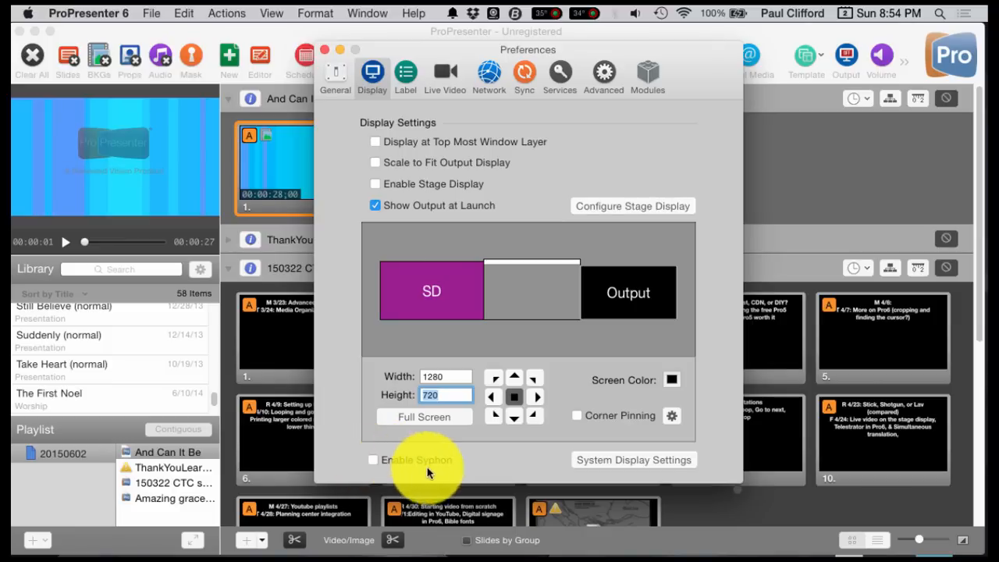
pyautogui.moveTo(534, 483)
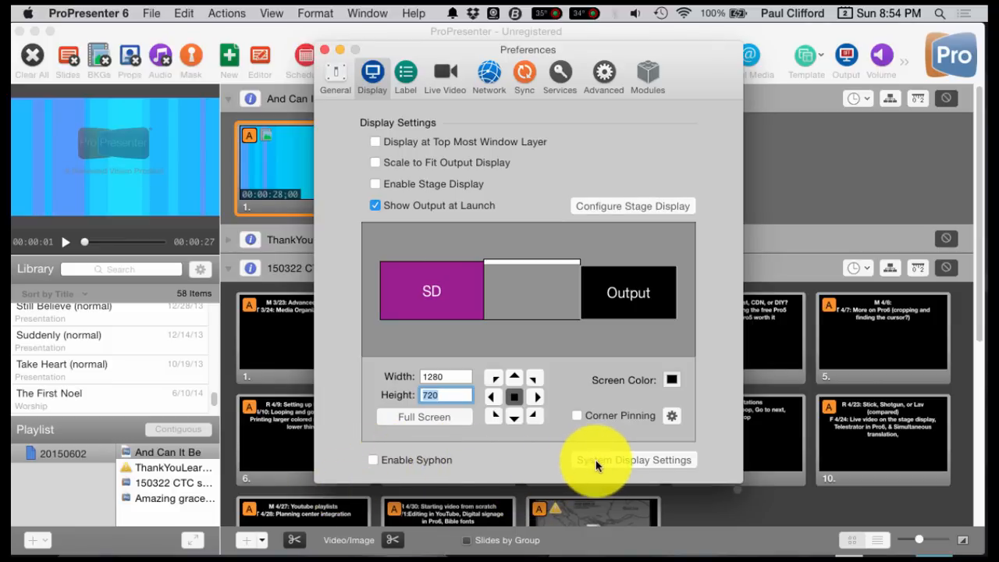
pyautogui.click(596, 459)
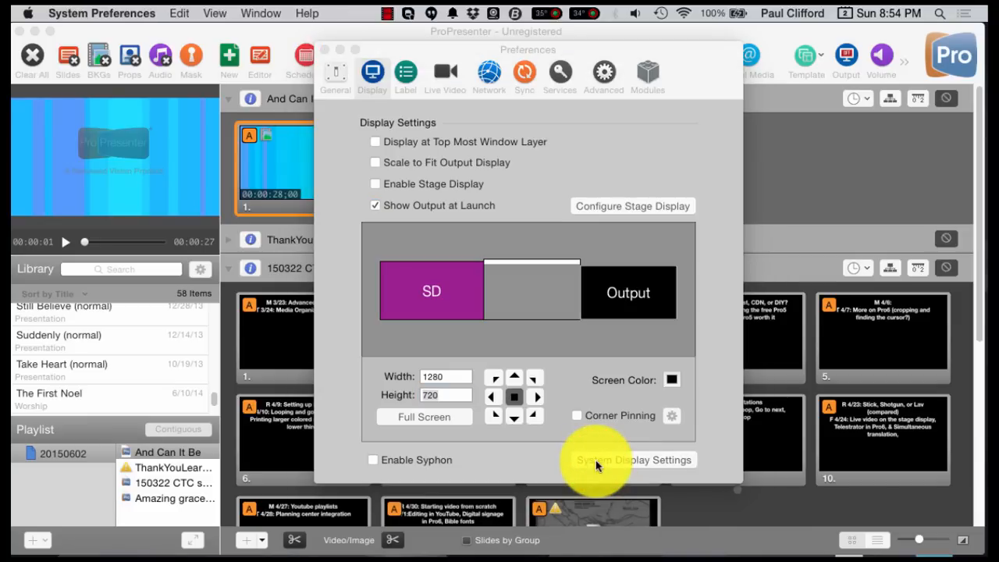
pyautogui.click(634, 459)
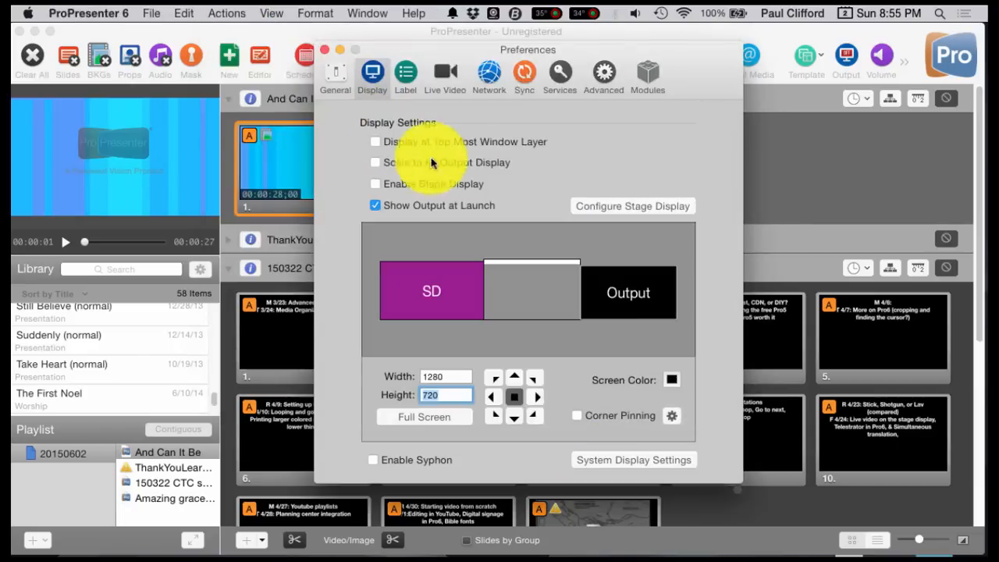
pyautogui.moveTo(625, 459)
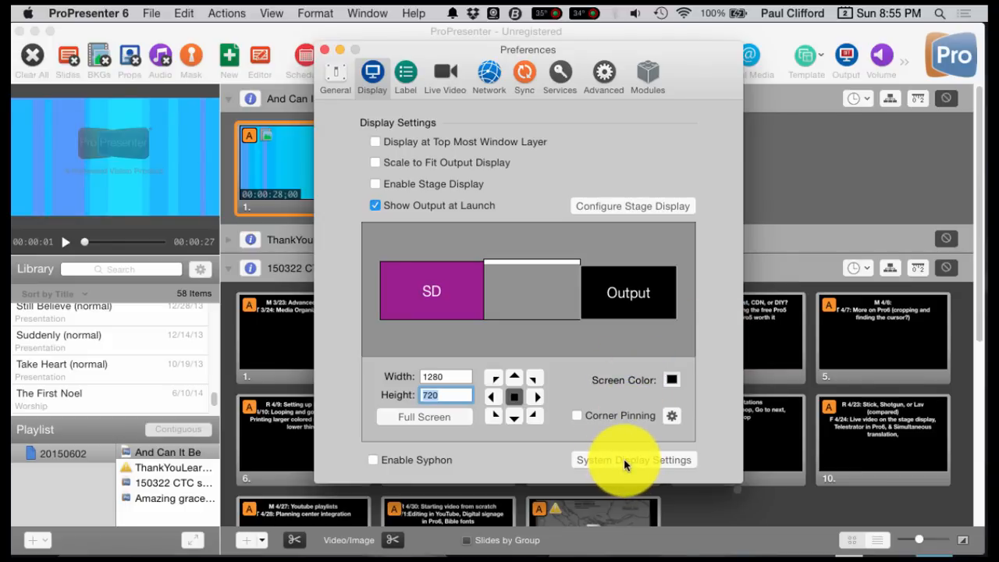
pyautogui.moveTo(421, 237)
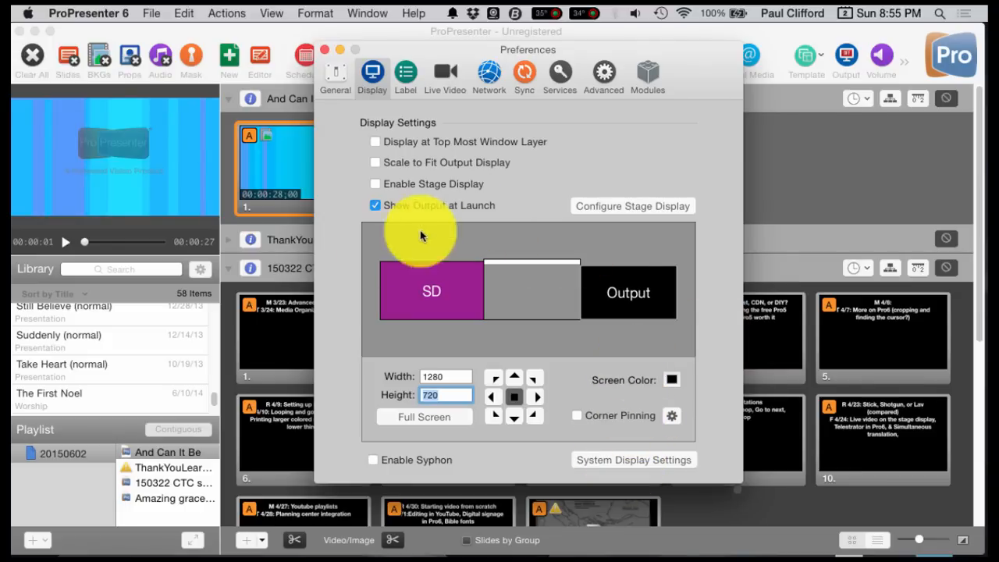
pyautogui.moveTo(337, 252)
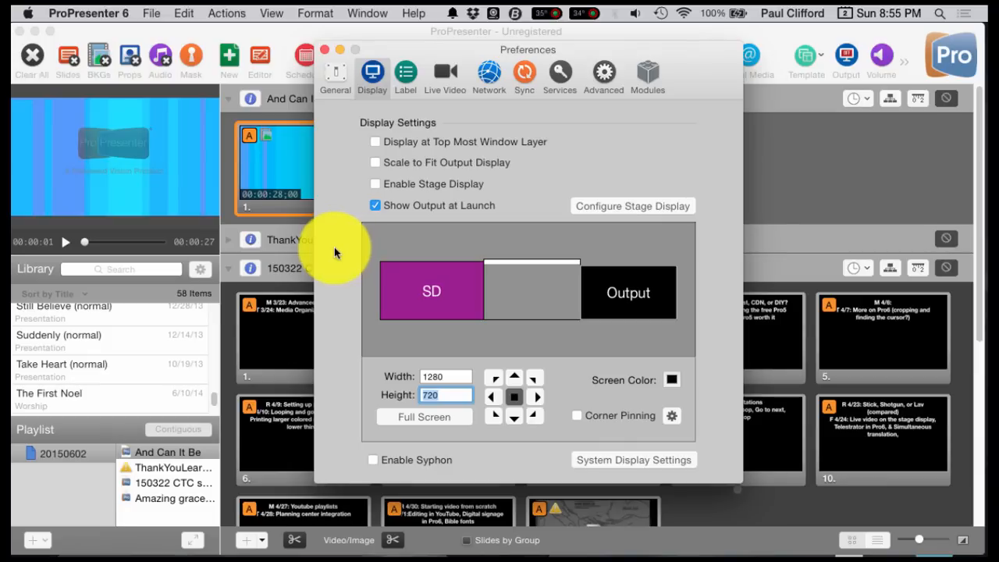